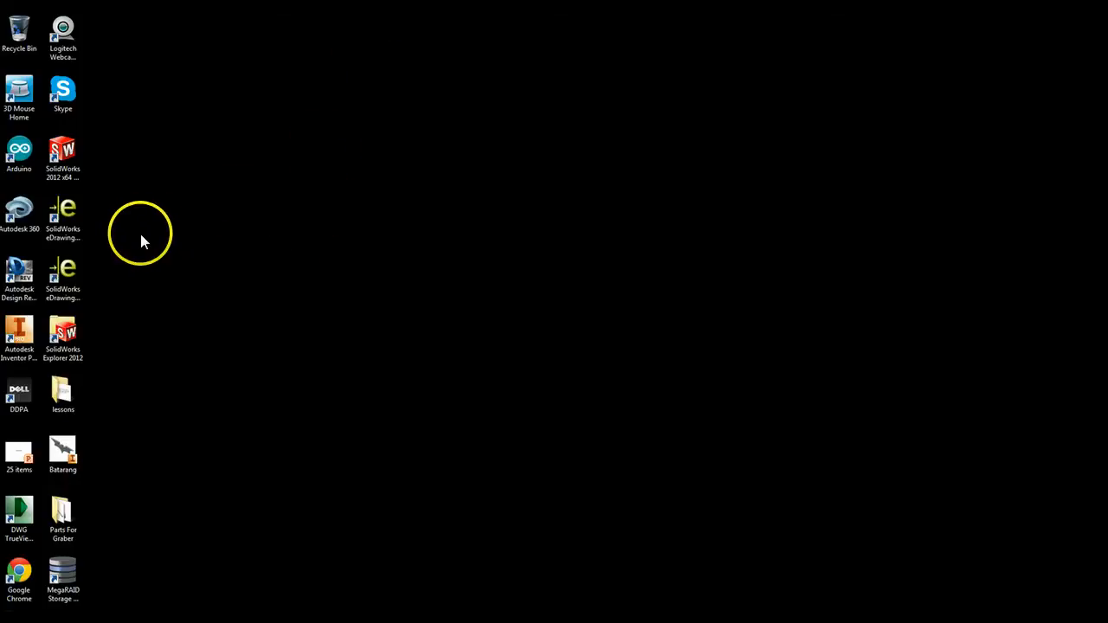
{"action": "mouse_move", "coordinate": [95, 251]}
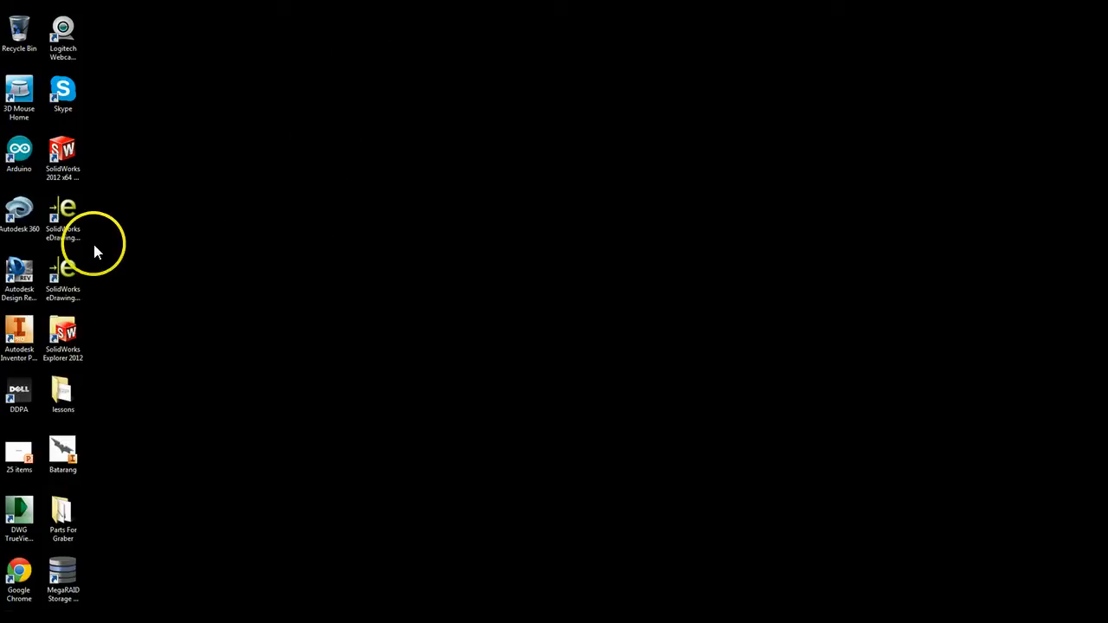
{"action": "mouse_move", "coordinate": [19, 338]}
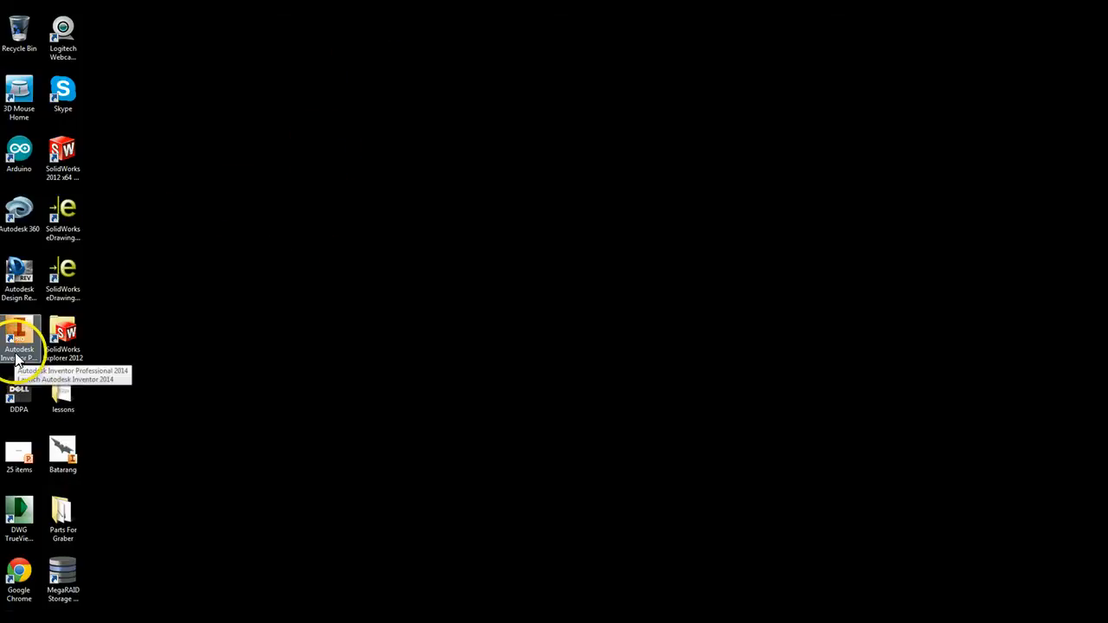
{"action": "mouse_move", "coordinate": [255, 355]}
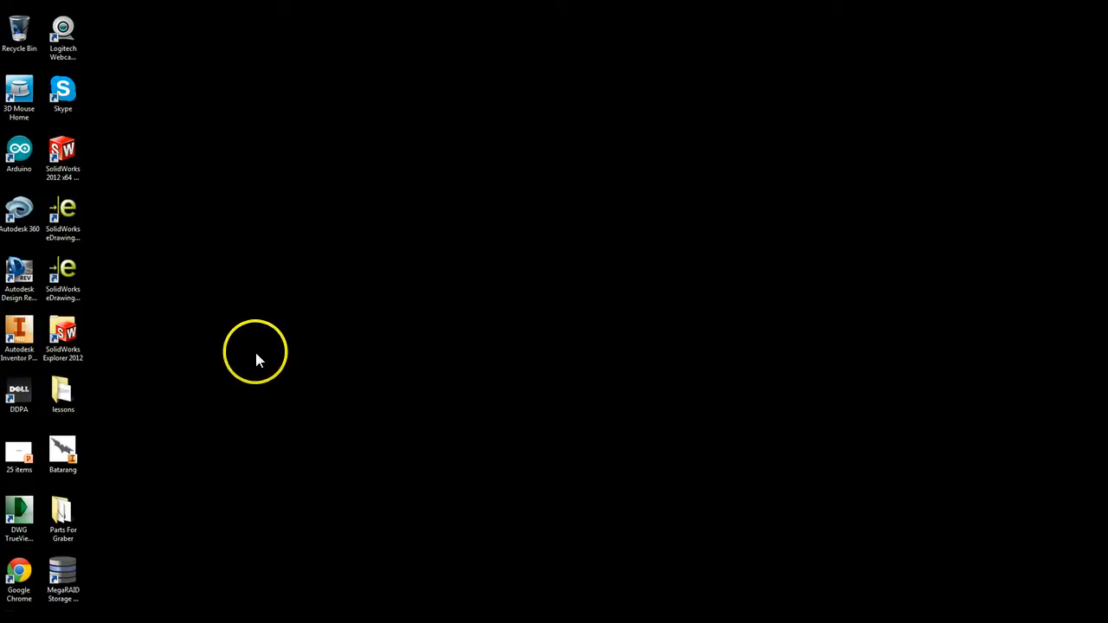
{"action": "mouse_move", "coordinate": [184, 357]}
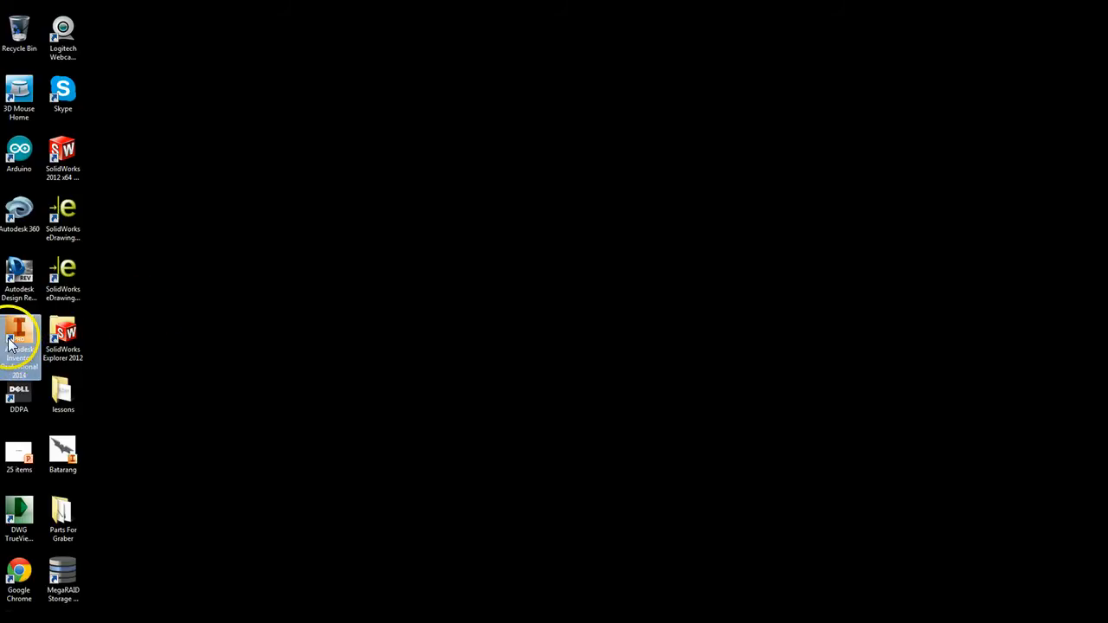
Launch Inventor 2014 and create a new part from the Standard.ipt template.
{"action": "double_click", "coordinate": [19, 338]}
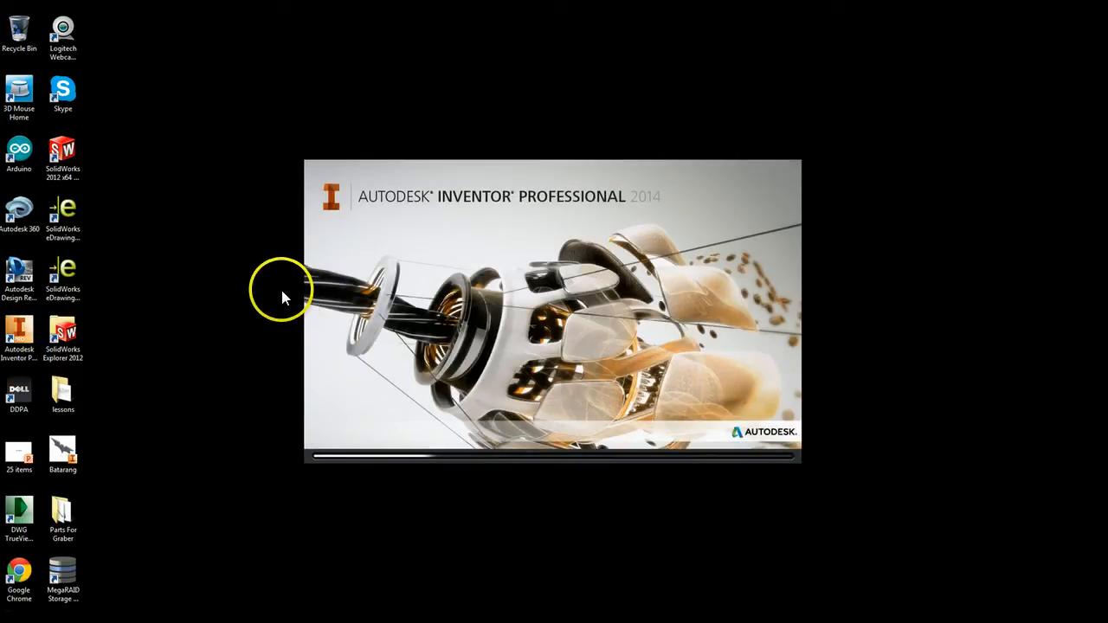
{"action": "mouse_move", "coordinate": [264, 38]}
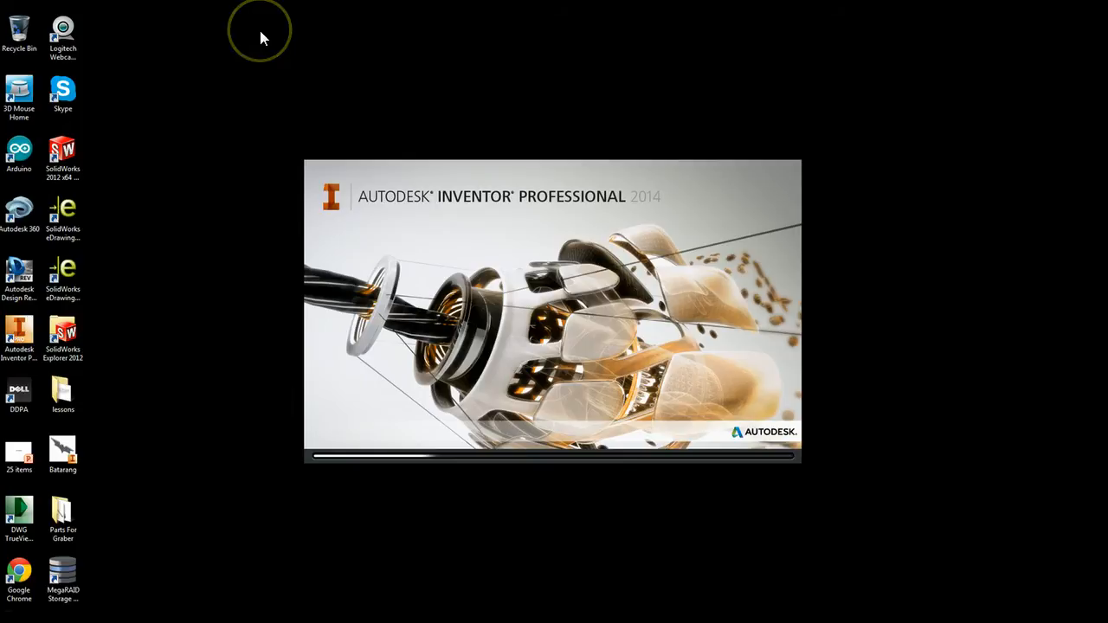
{"action": "mouse_move", "coordinate": [264, 39]}
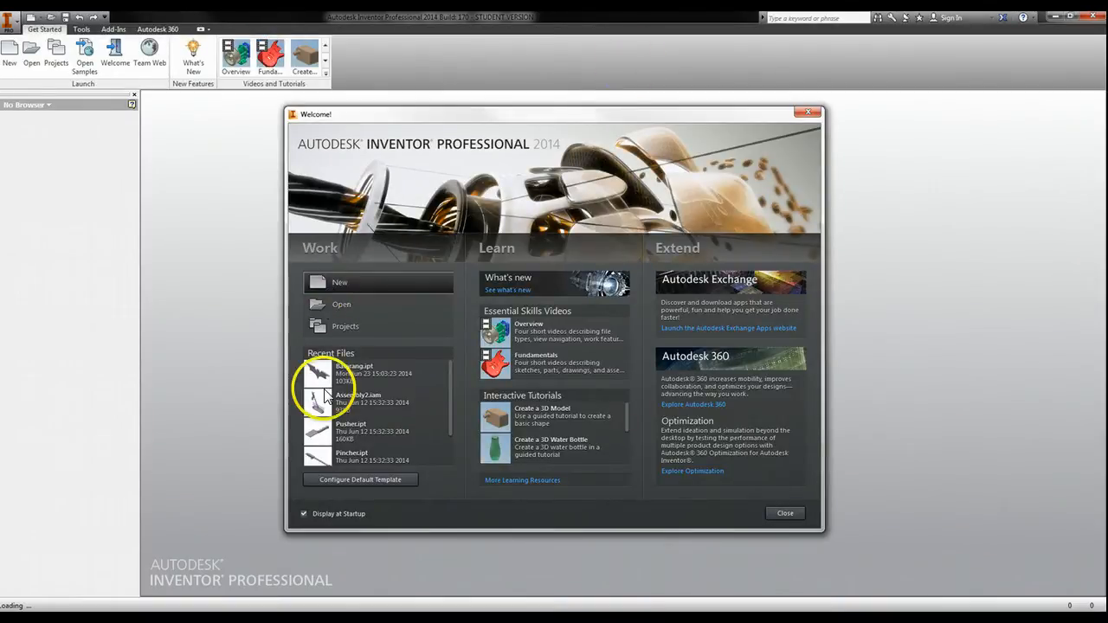
{"action": "mouse_move", "coordinate": [425, 279]}
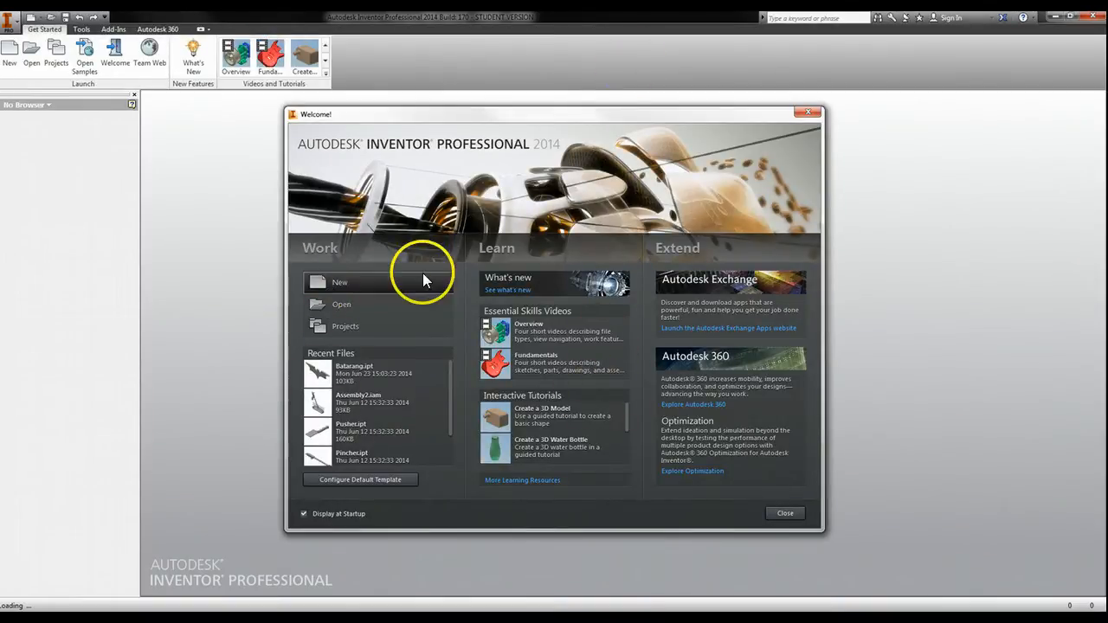
{"action": "mouse_move", "coordinate": [329, 290]}
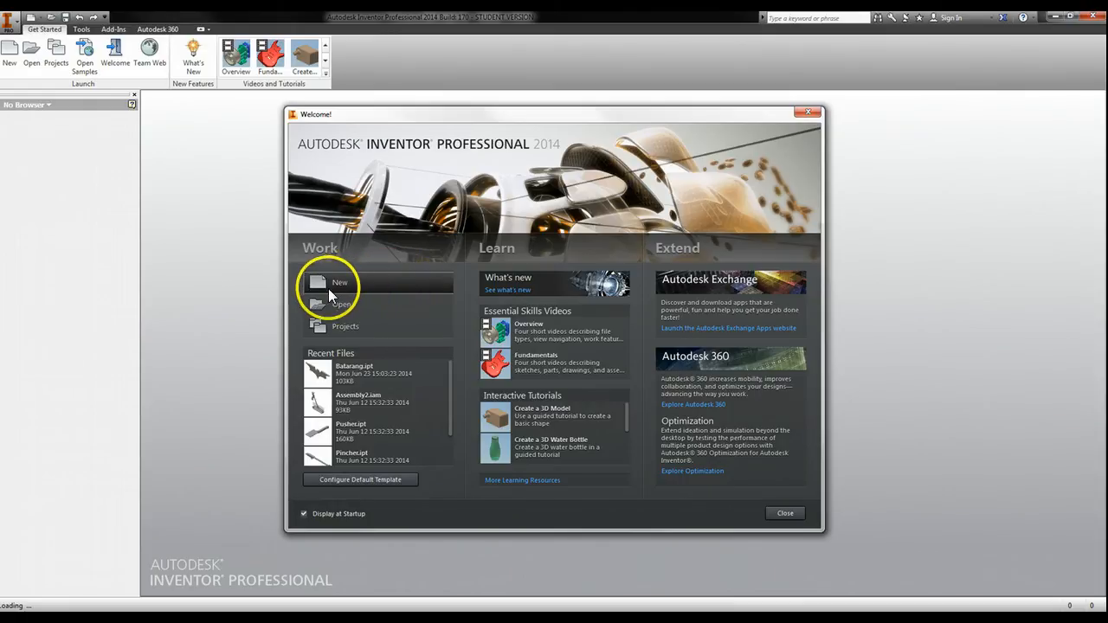
{"action": "left_click", "coordinate": [340, 282]}
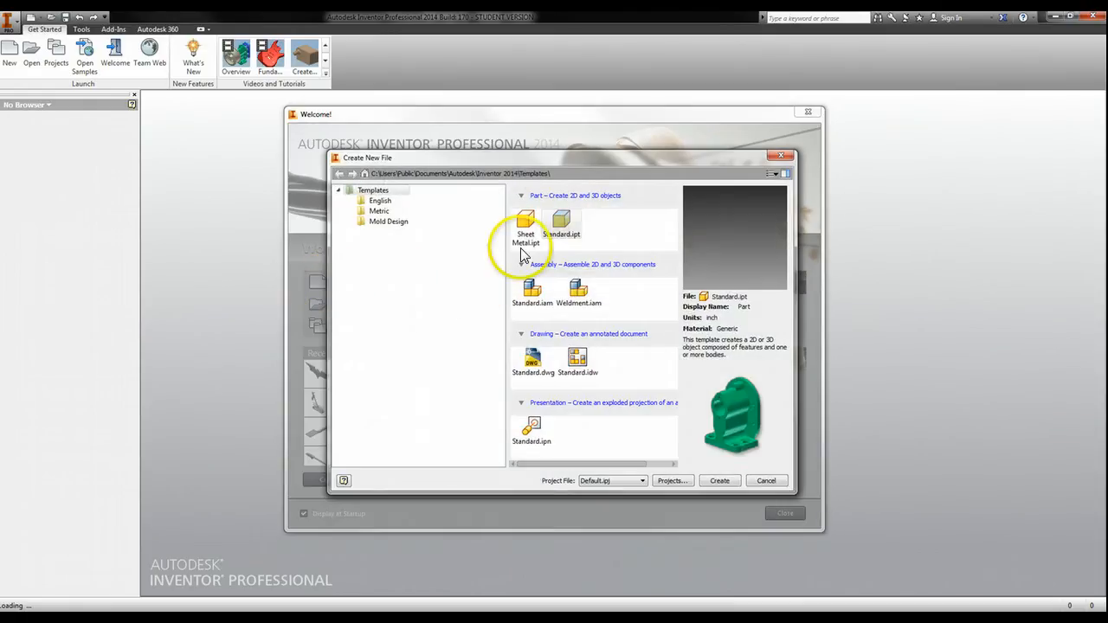
{"action": "mouse_move", "coordinate": [656, 219]}
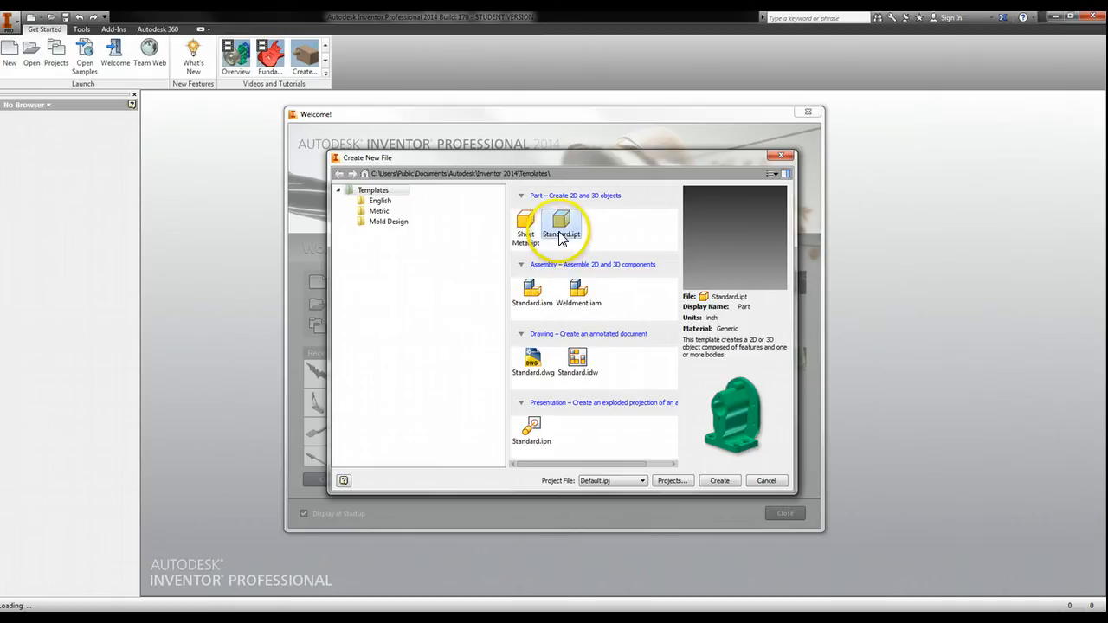
{"action": "mouse_move", "coordinate": [561, 229]}
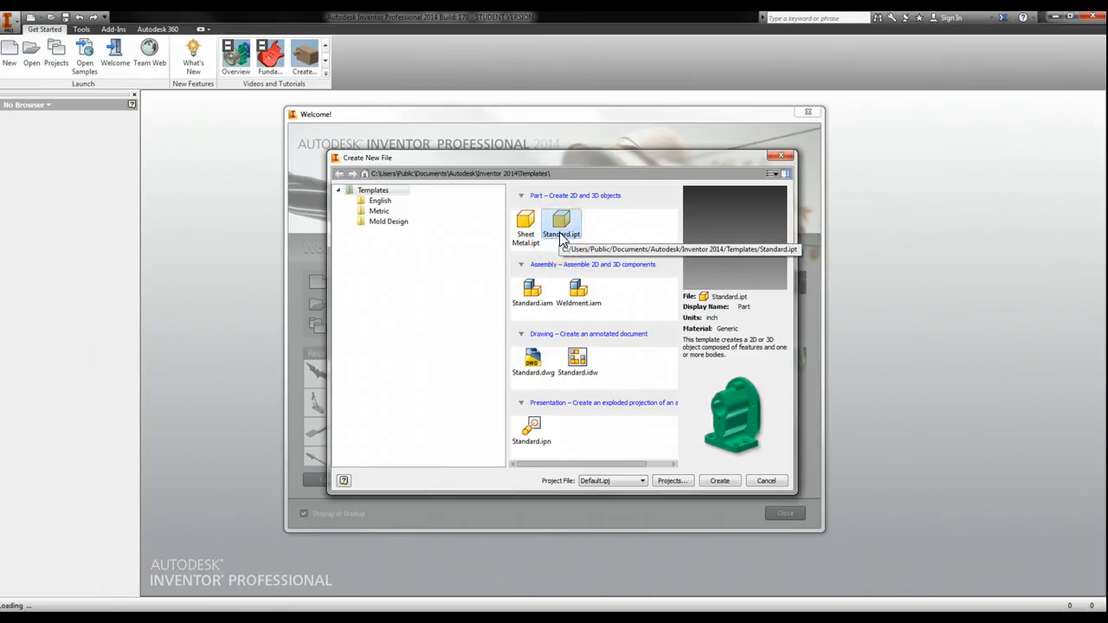
{"action": "left_click", "coordinate": [765, 481]}
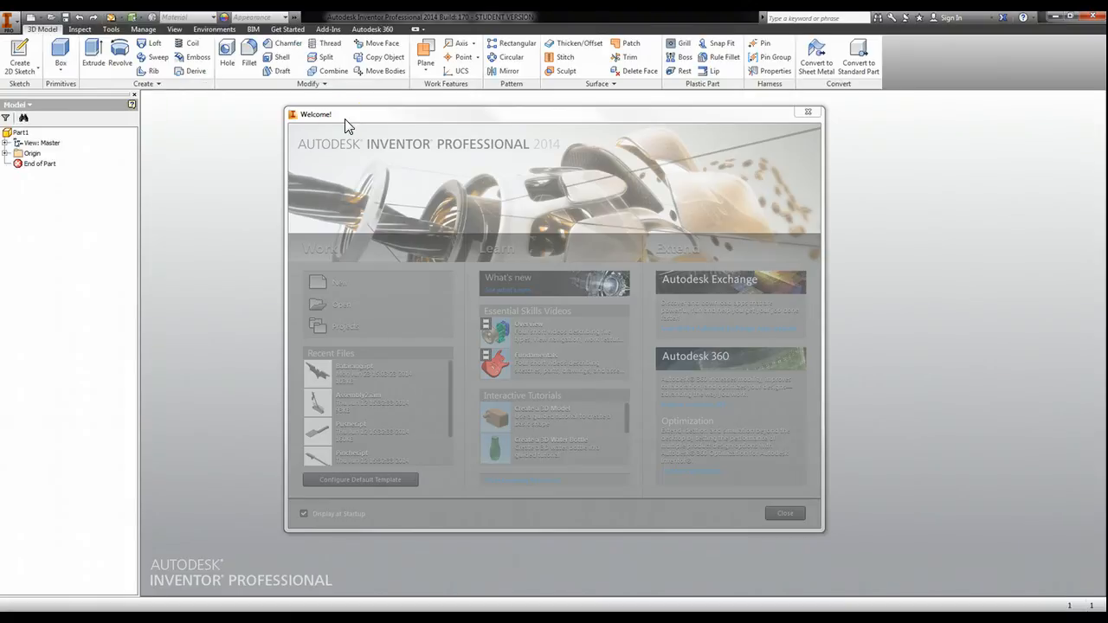
Clear the workspace and bring up the Tools ribbon commands.
{"action": "left_click", "coordinate": [784, 512]}
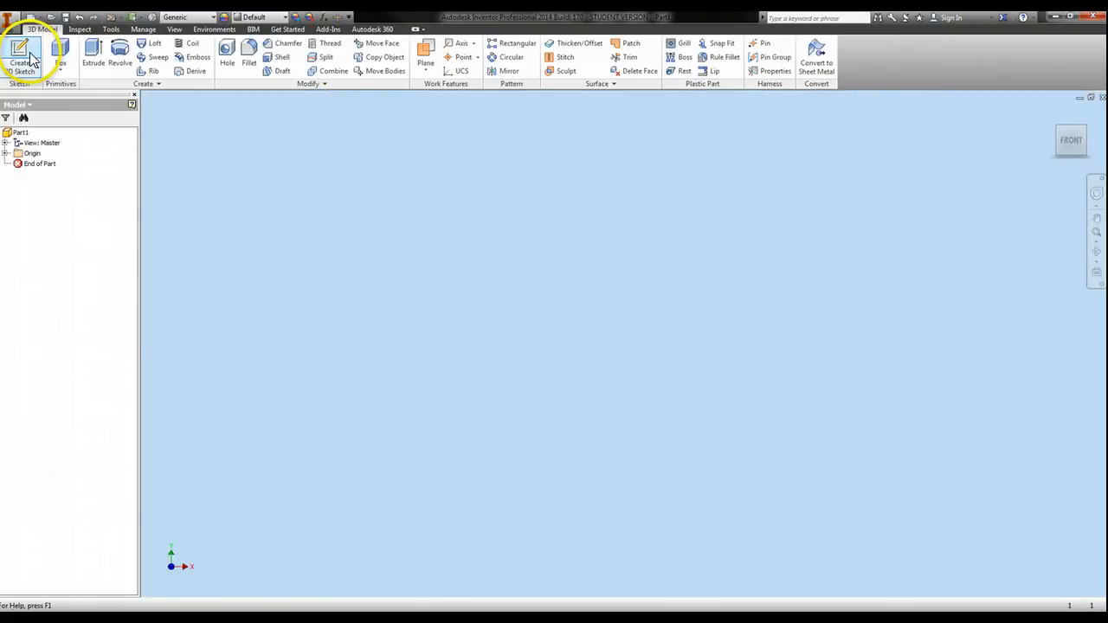
{"action": "mouse_move", "coordinate": [20, 52]}
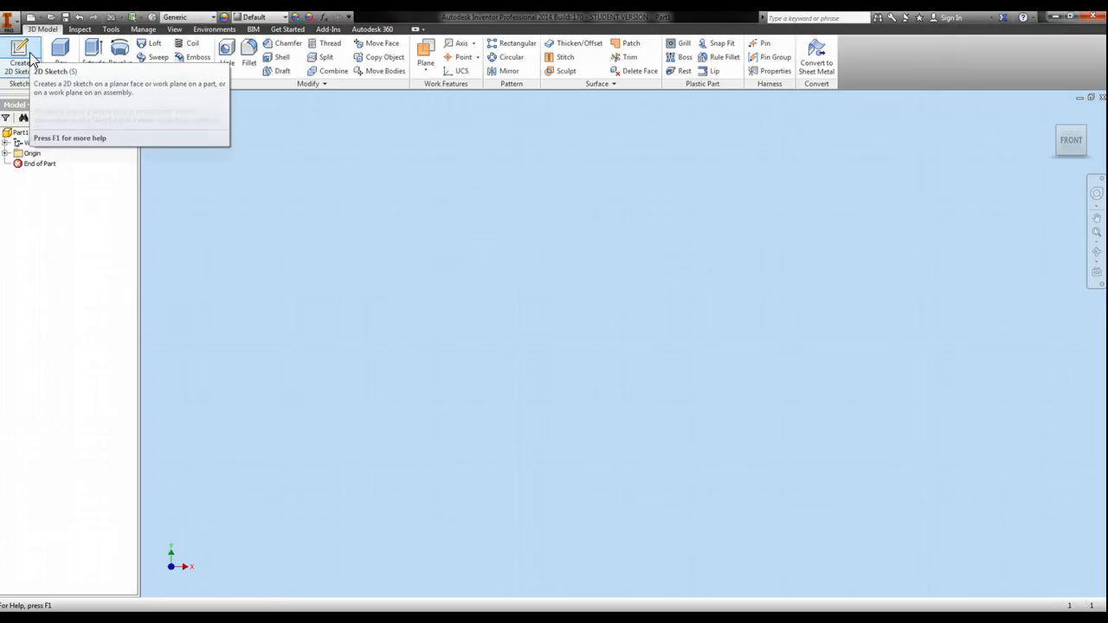
{"action": "mouse_move", "coordinate": [20, 49]}
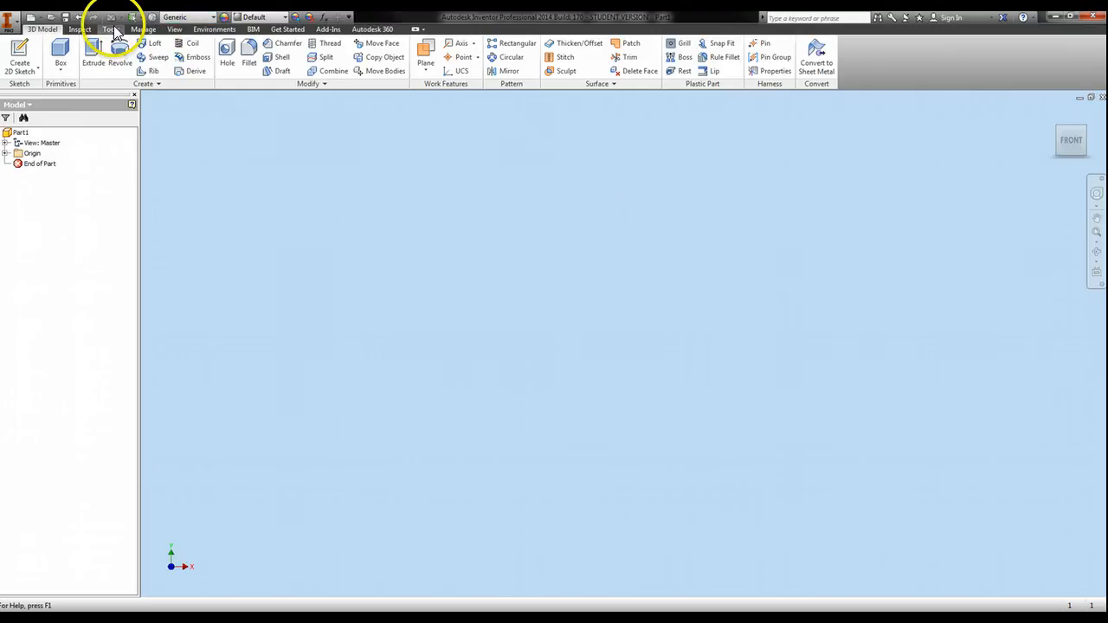
{"action": "left_click", "coordinate": [111, 28]}
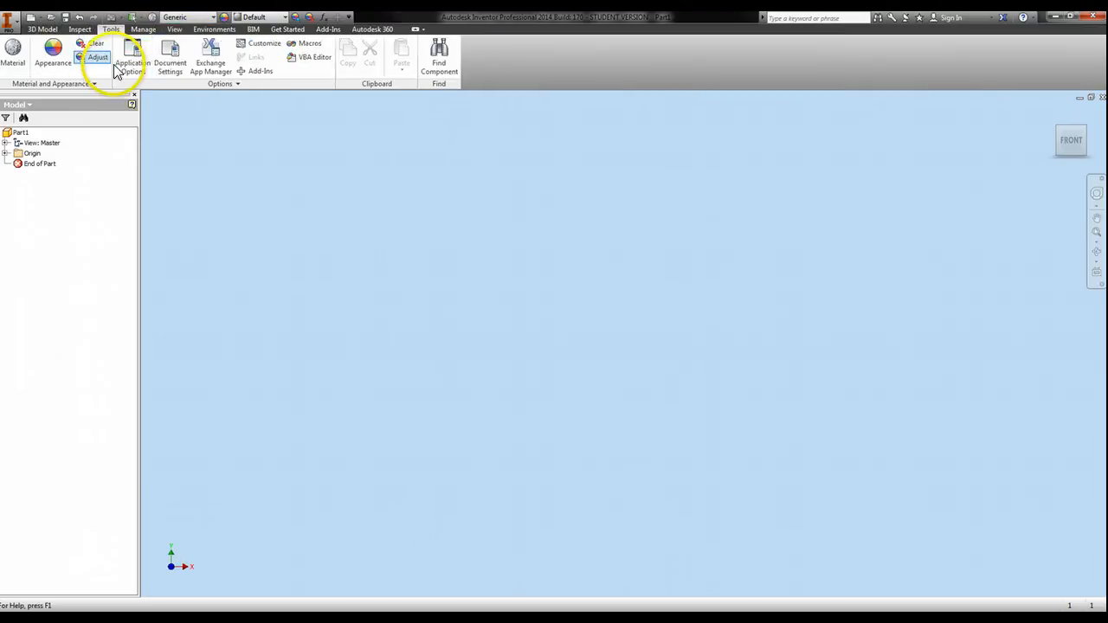
In Application Options Colors, preview Winter Day, Forest and Sky, then apply Winter Night.
{"action": "left_click", "coordinate": [133, 62]}
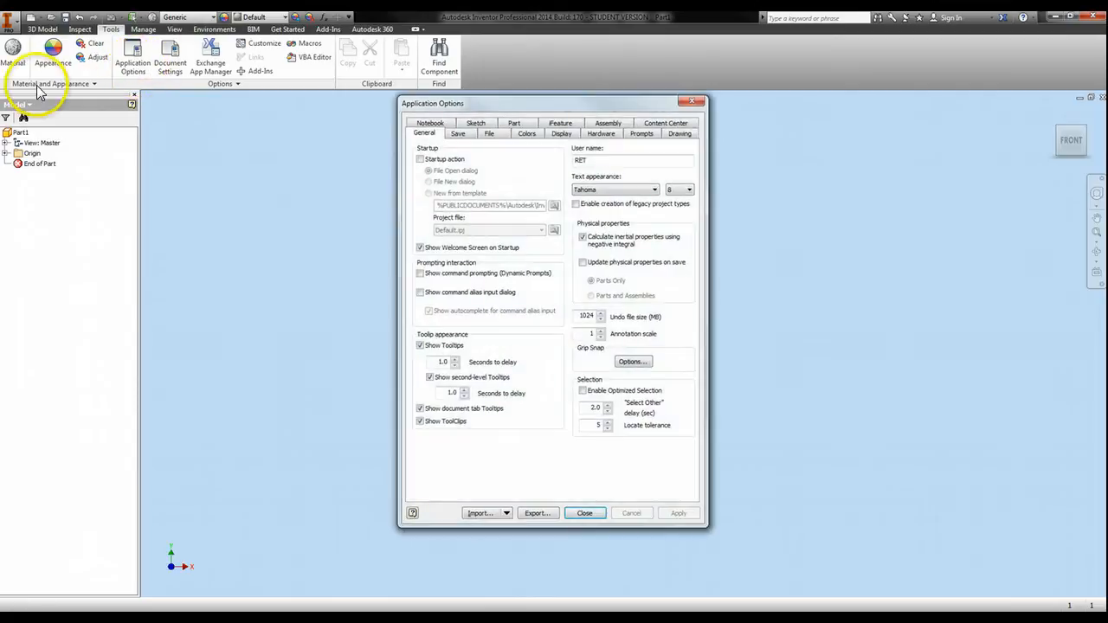
{"action": "mouse_move", "coordinate": [398, 164]}
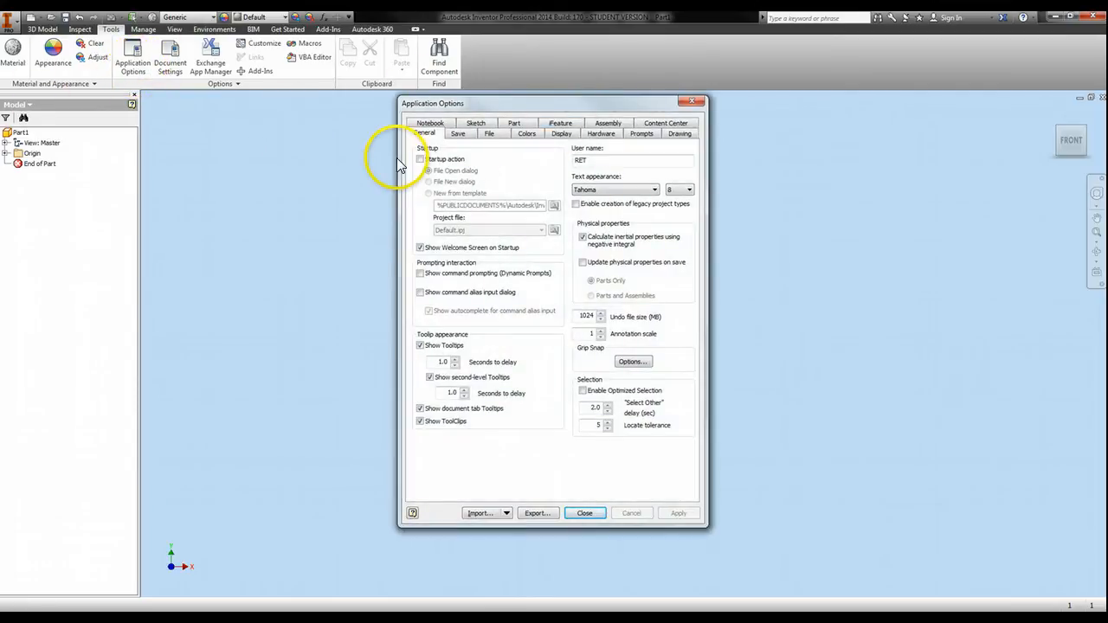
{"action": "mouse_move", "coordinate": [394, 295]}
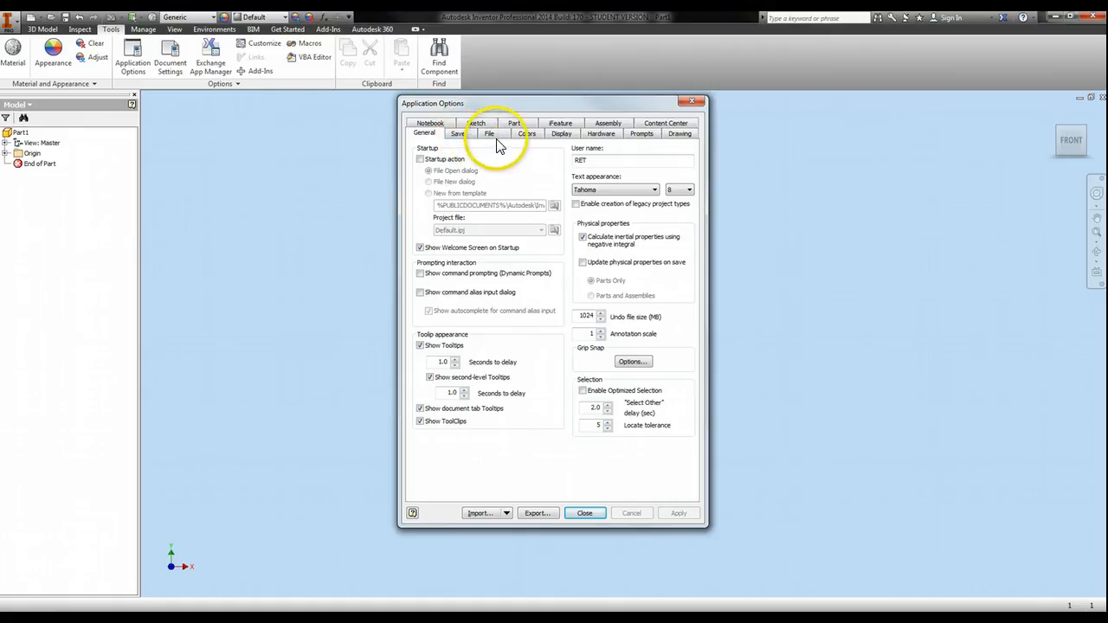
{"action": "left_click", "coordinate": [526, 134]}
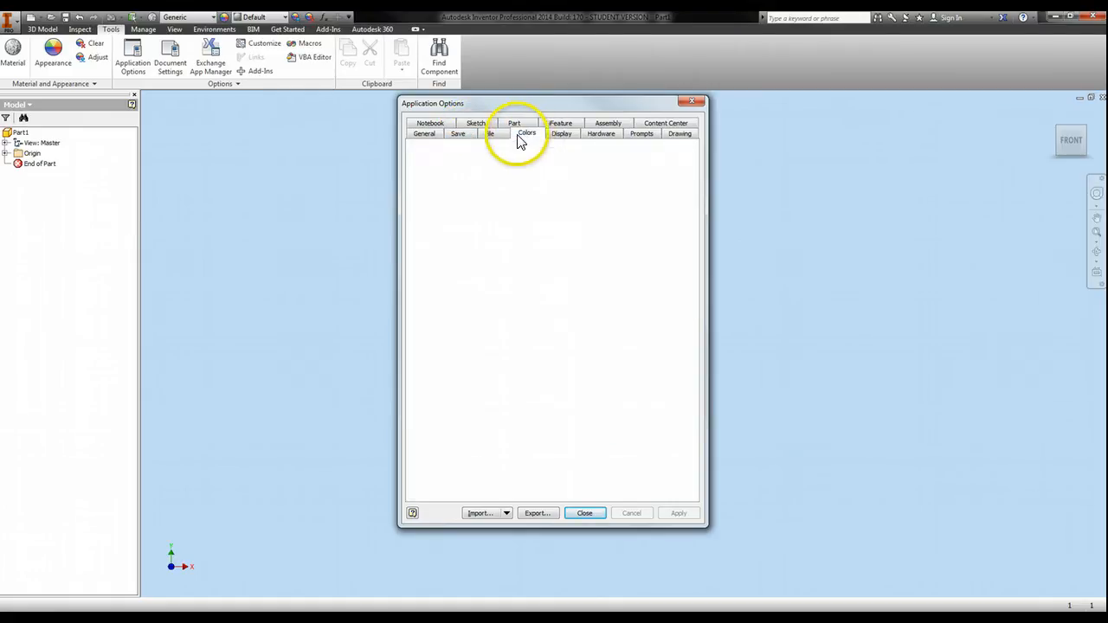
{"action": "left_click", "coordinate": [527, 133]}
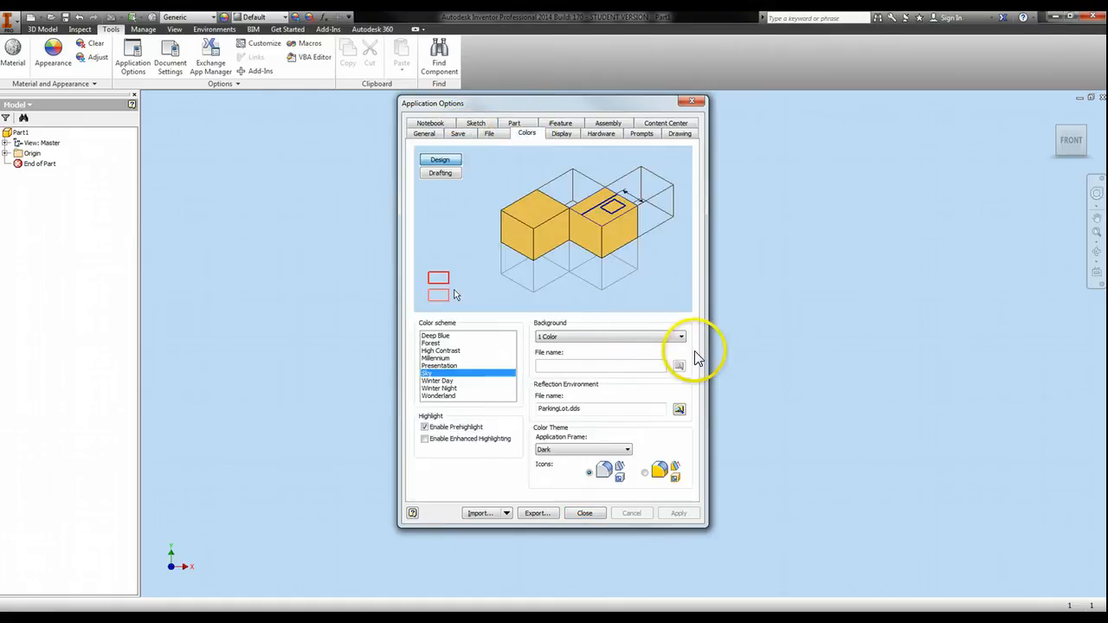
{"action": "left_click", "coordinate": [468, 381]}
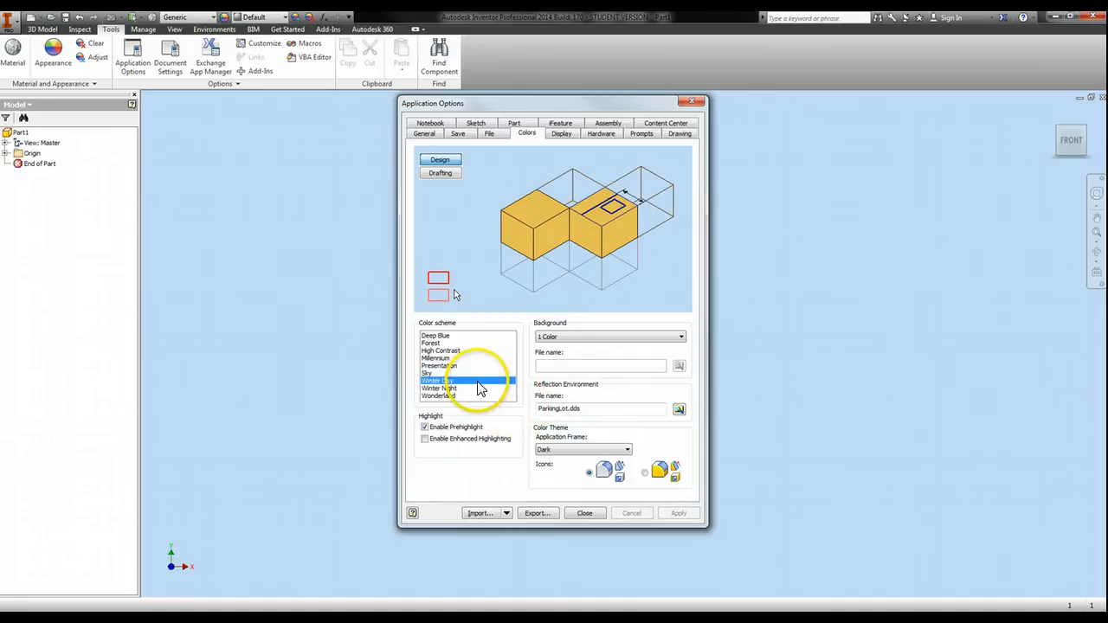
{"action": "left_click", "coordinate": [436, 336]}
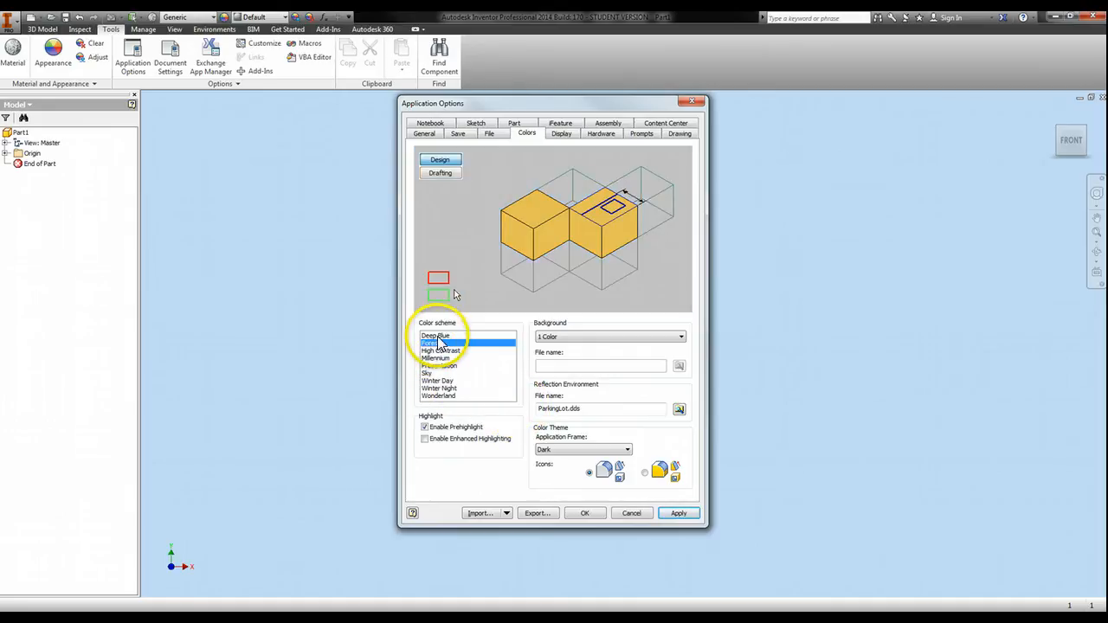
{"action": "left_click", "coordinate": [437, 373]}
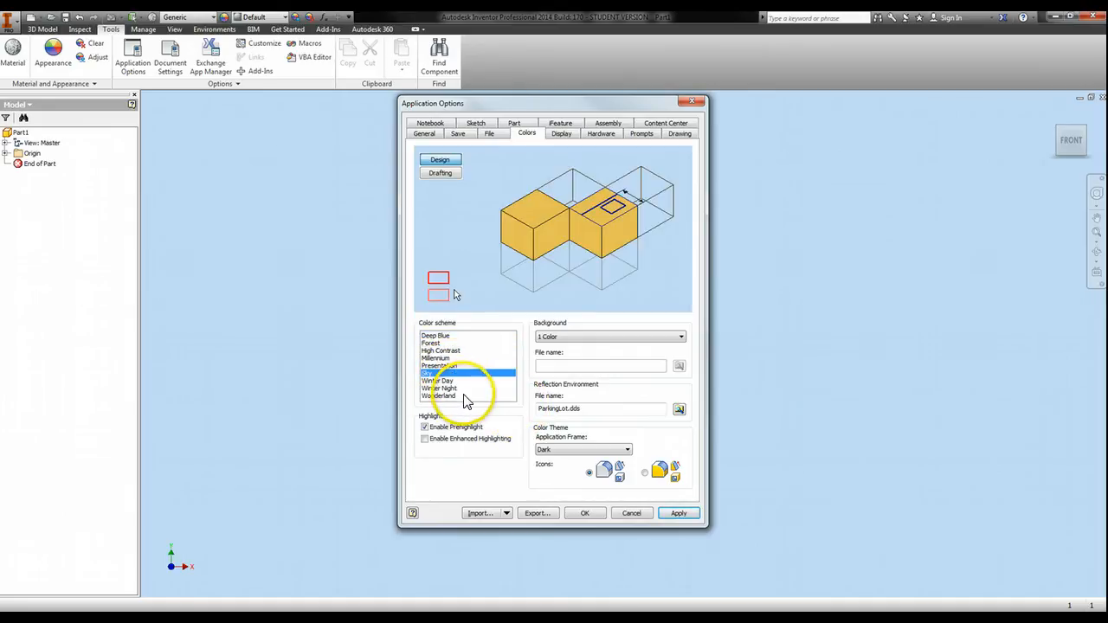
{"action": "left_click", "coordinate": [440, 388]}
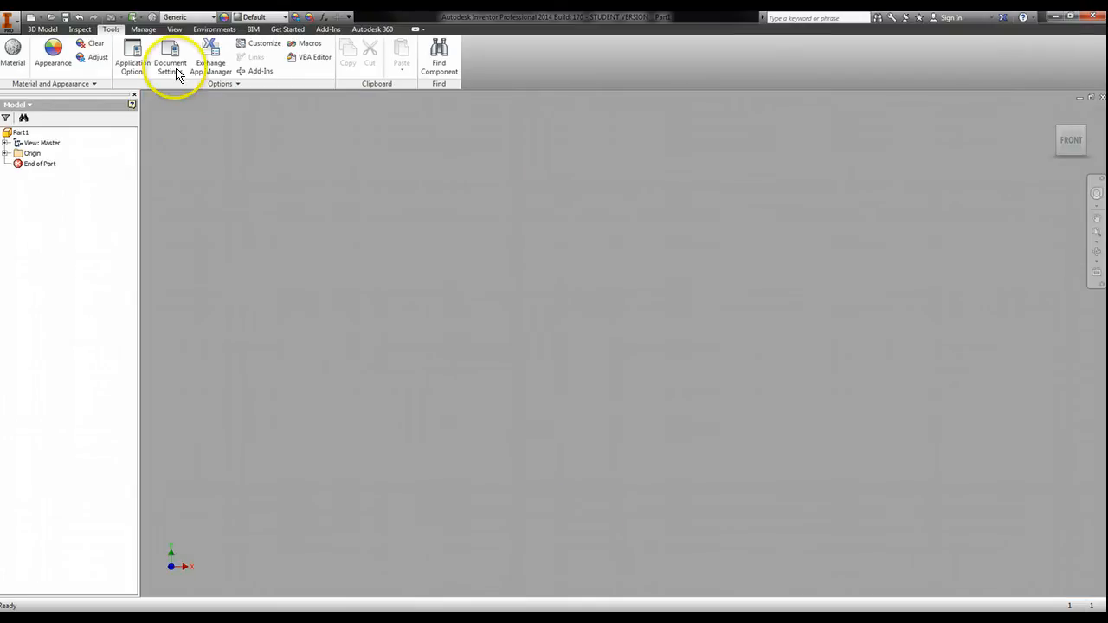
Reopen Application Options and switch Background from Gradient to Background Image.
{"action": "left_click", "coordinate": [133, 57]}
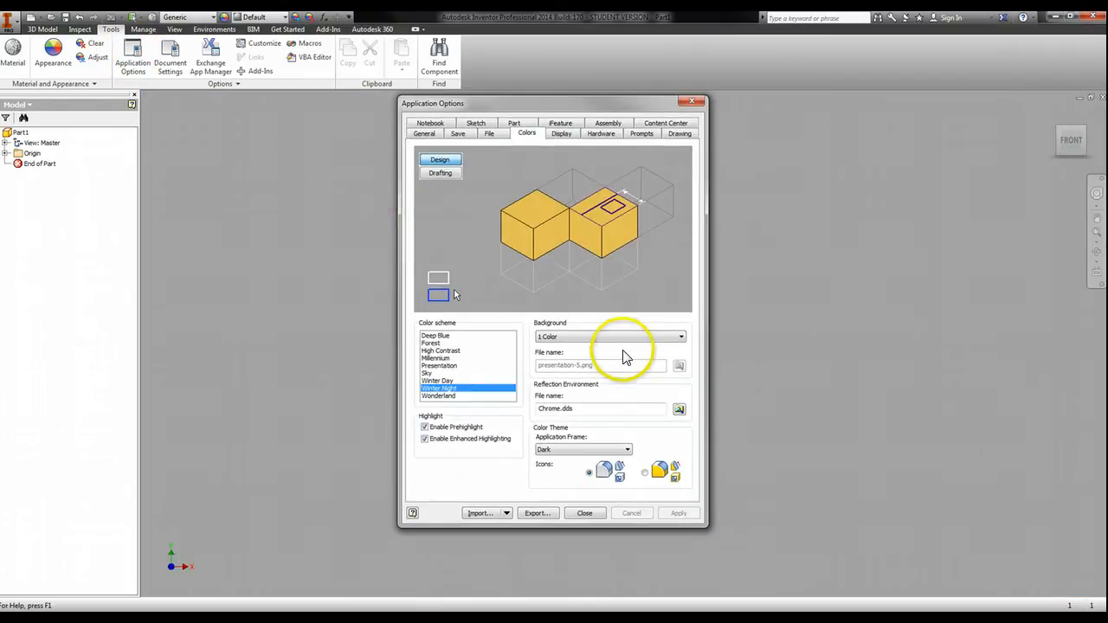
{"action": "left_click", "coordinate": [680, 336]}
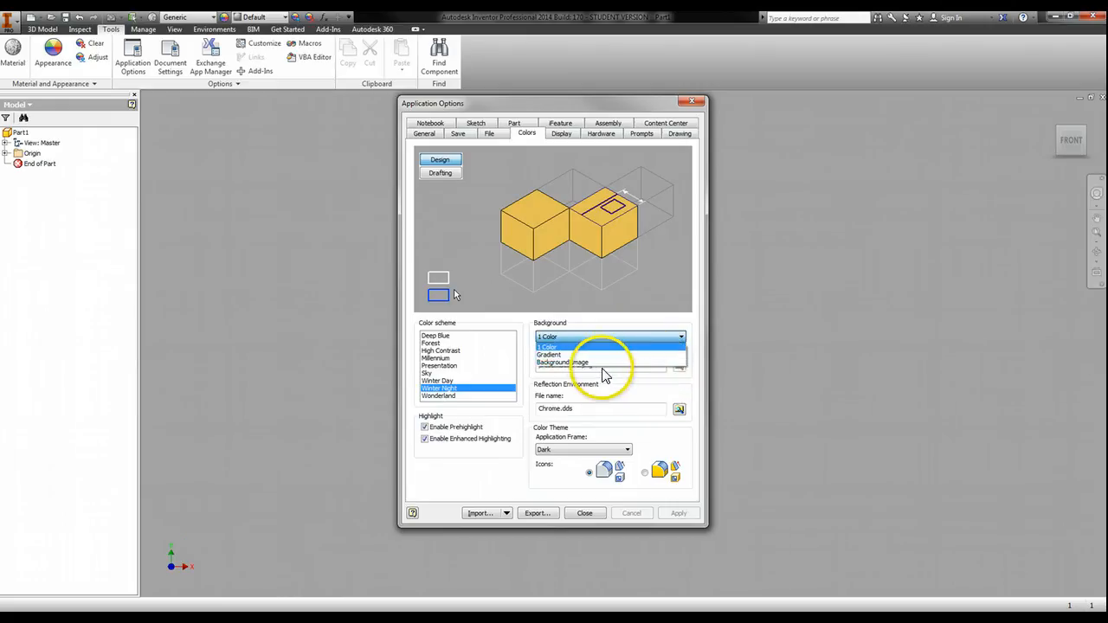
{"action": "left_click", "coordinate": [549, 354]}
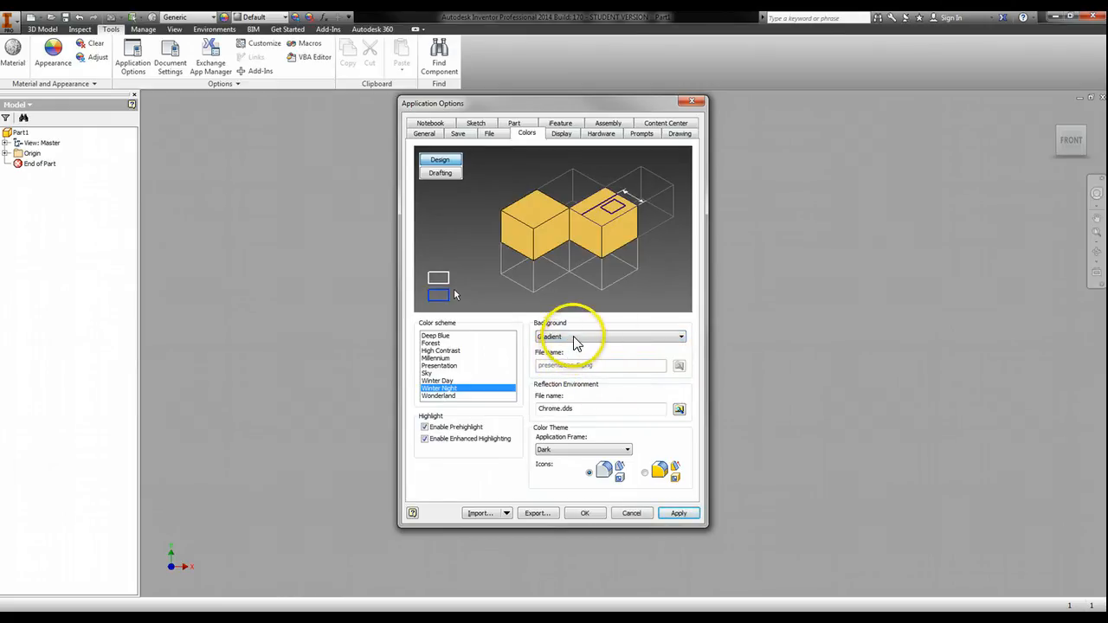
{"action": "left_click", "coordinate": [610, 336]}
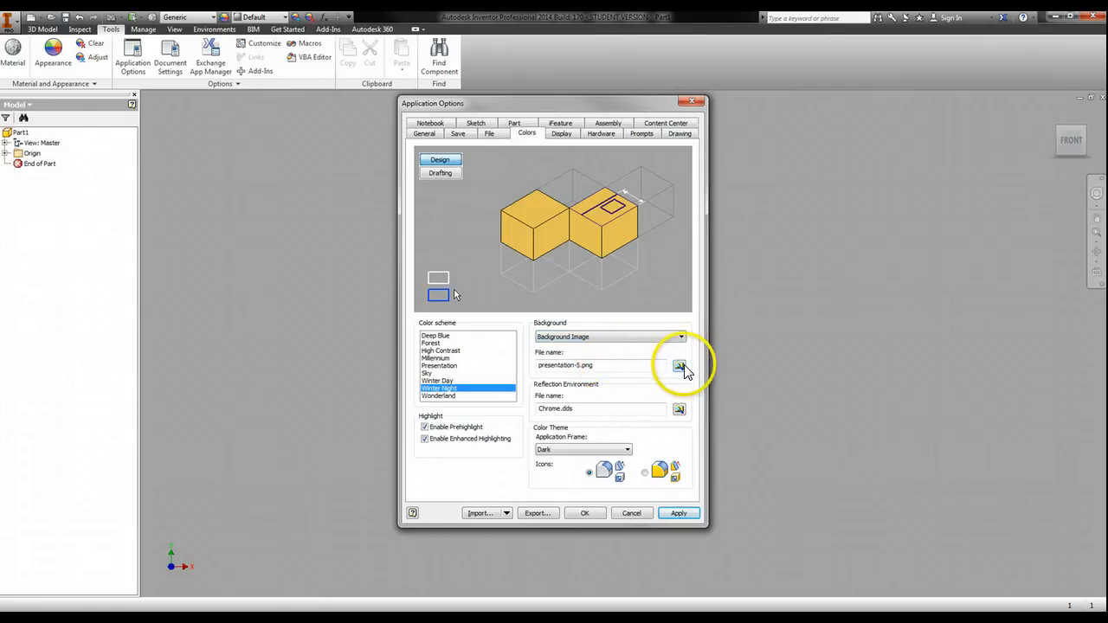
Load the Batarang picture as the background image, apply it and close options.
{"action": "left_click", "coordinate": [680, 365]}
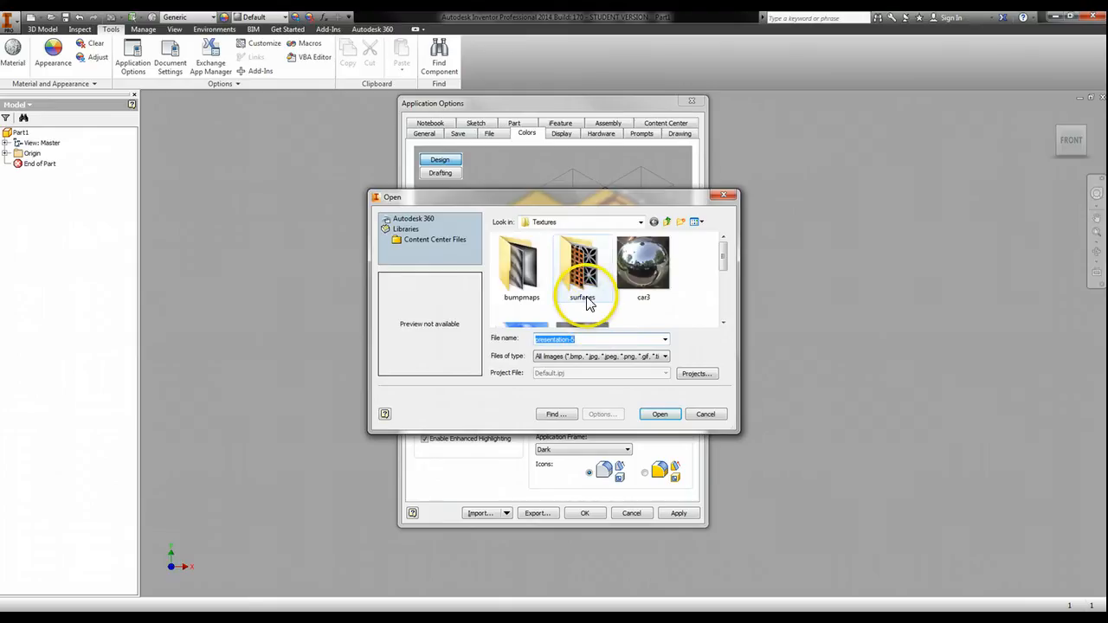
{"action": "left_click", "coordinate": [640, 222]}
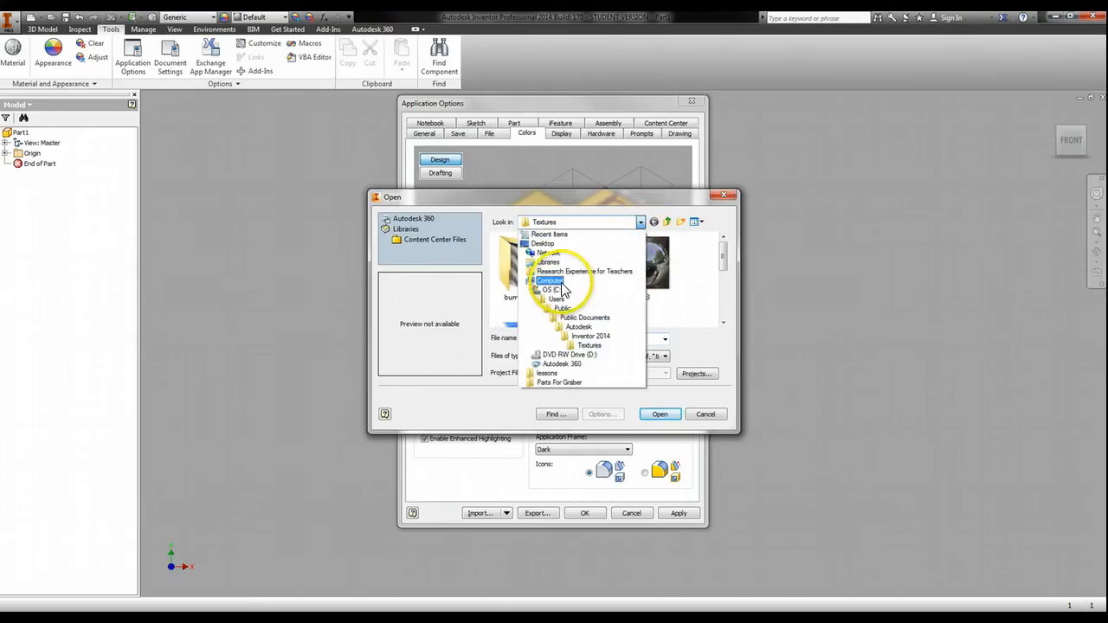
{"action": "left_click", "coordinate": [550, 281]}
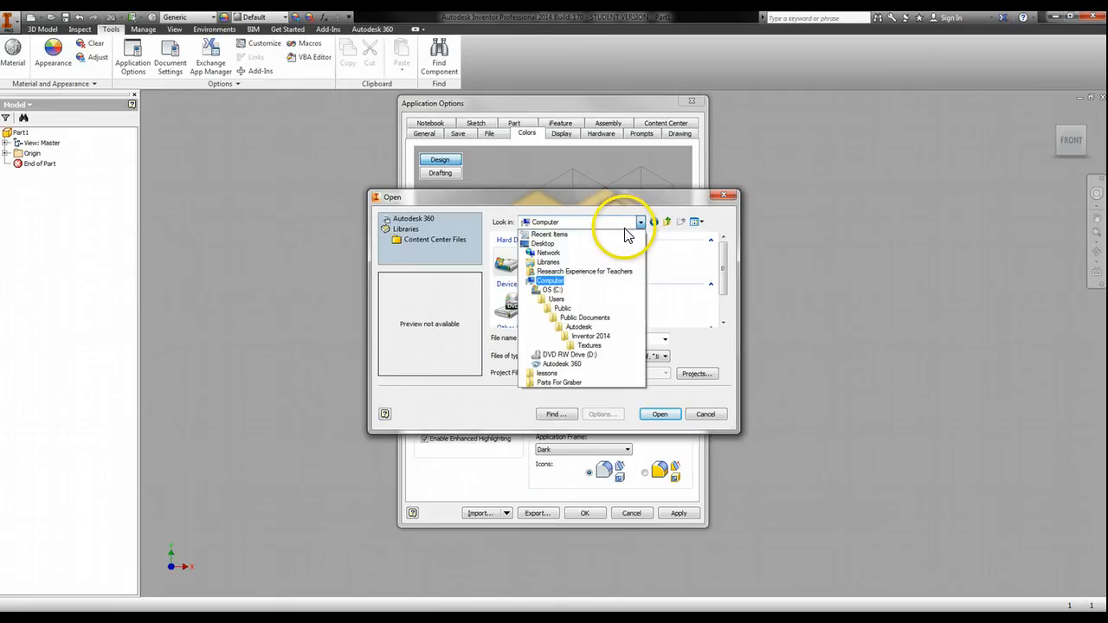
{"action": "left_click", "coordinate": [548, 261]}
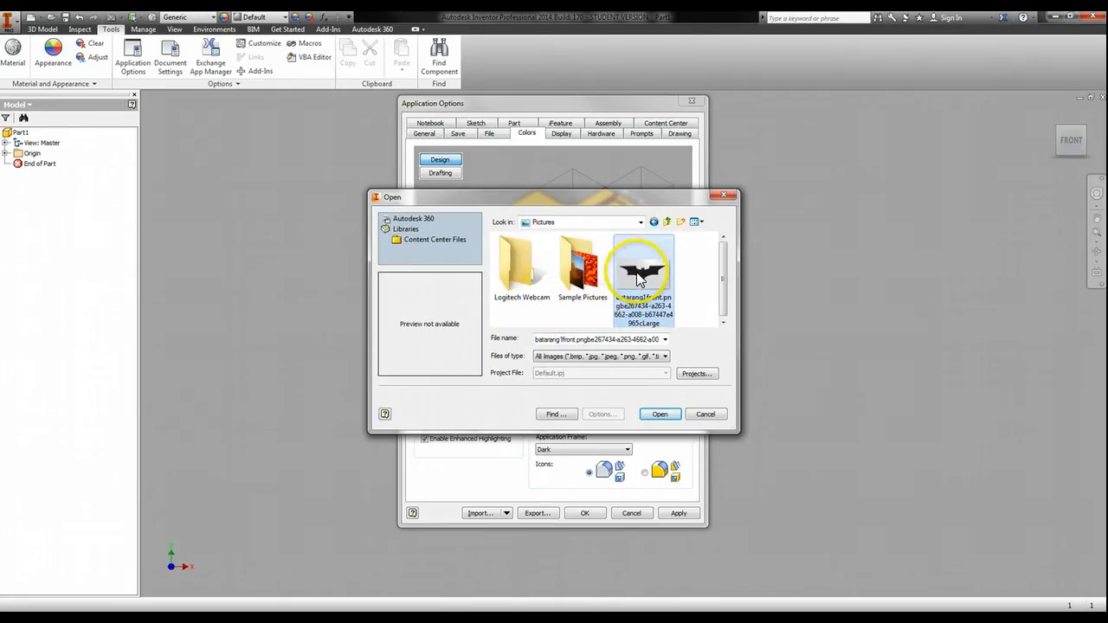
{"action": "left_click", "coordinate": [660, 414]}
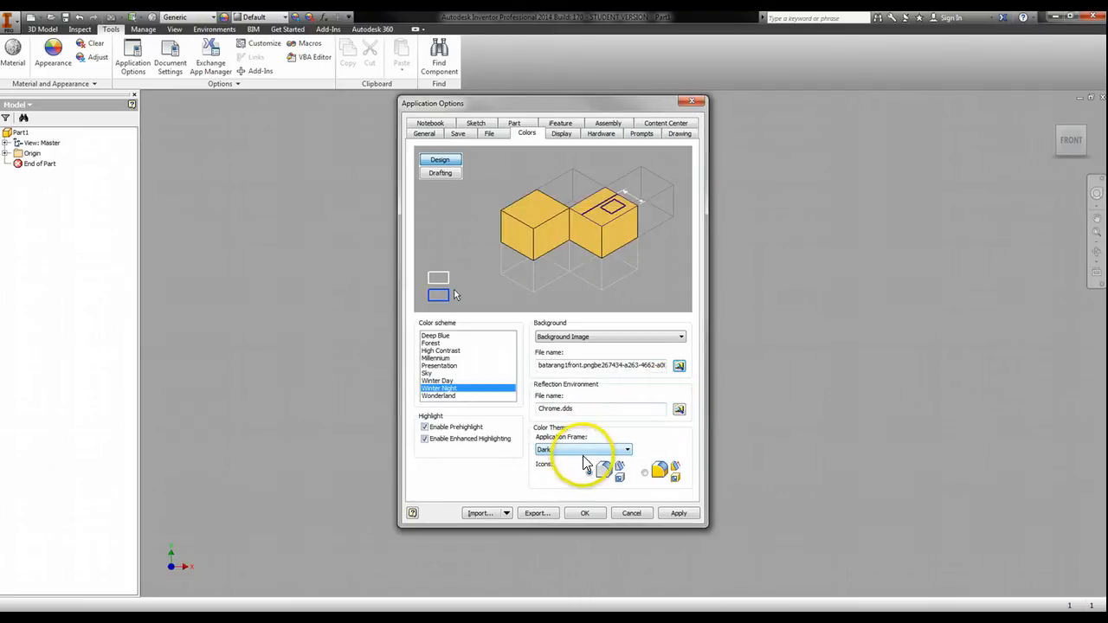
{"action": "left_click", "coordinate": [679, 512]}
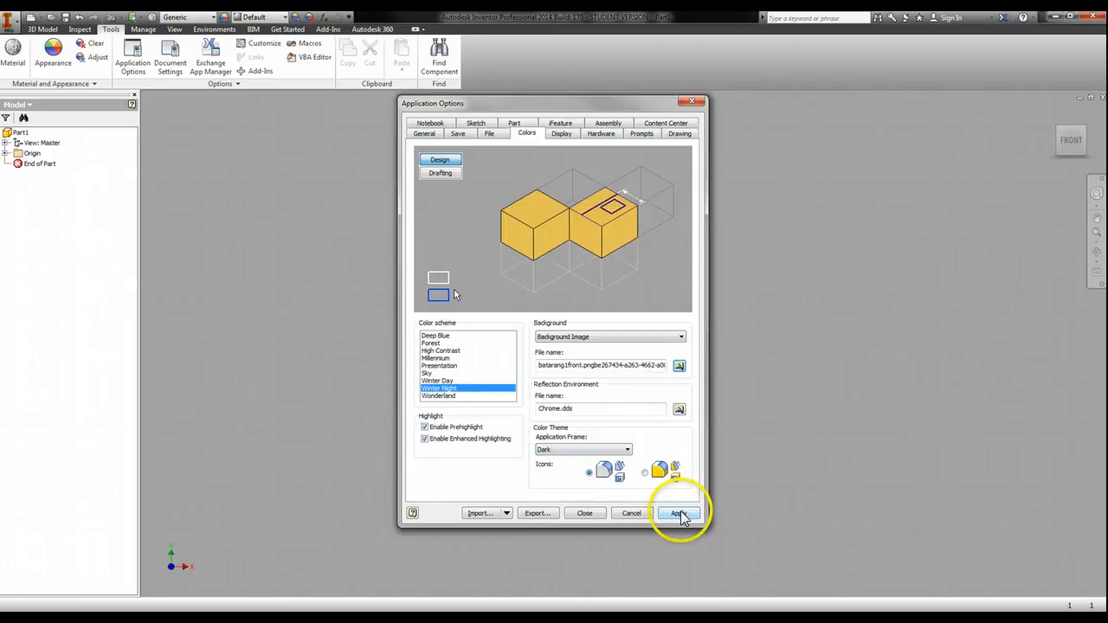
{"action": "left_click", "coordinate": [678, 513]}
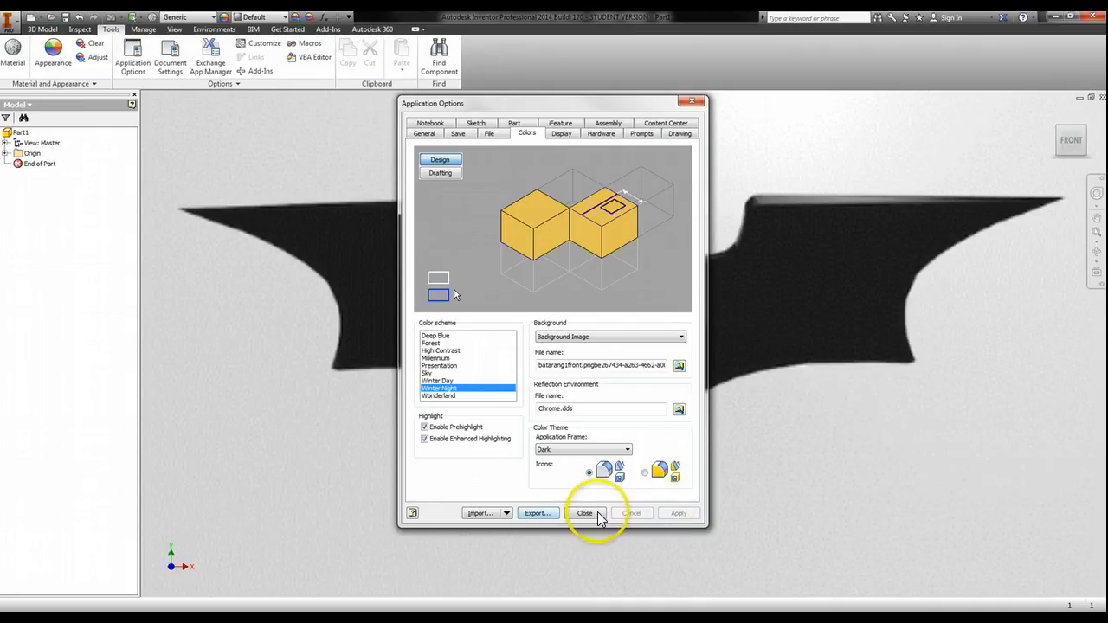
{"action": "left_click", "coordinate": [584, 513]}
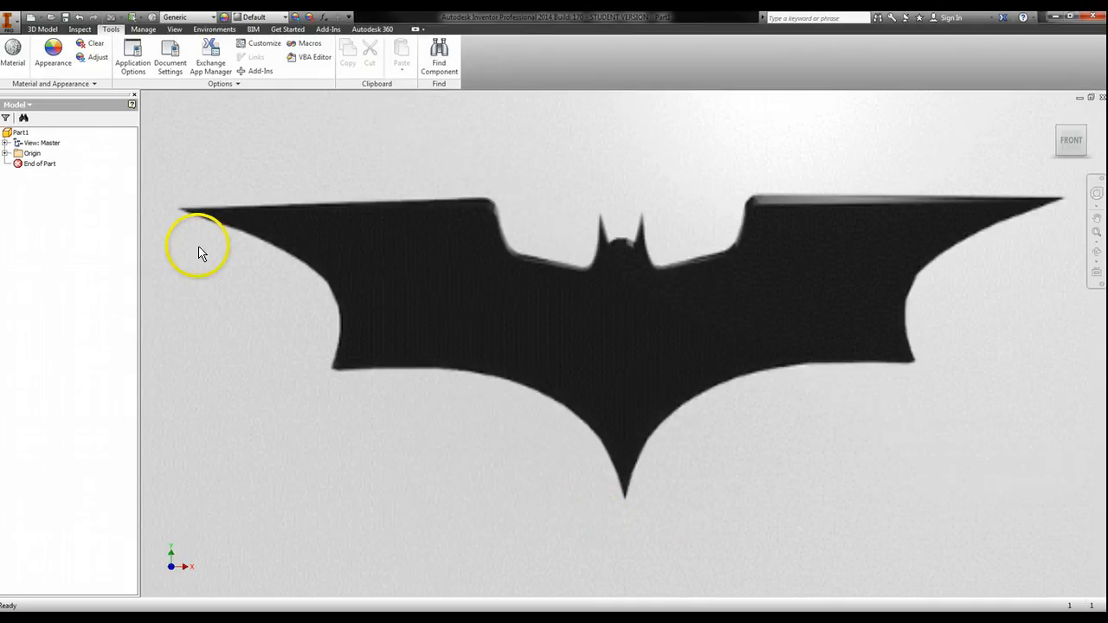
{"action": "mouse_move", "coordinate": [770, 496]}
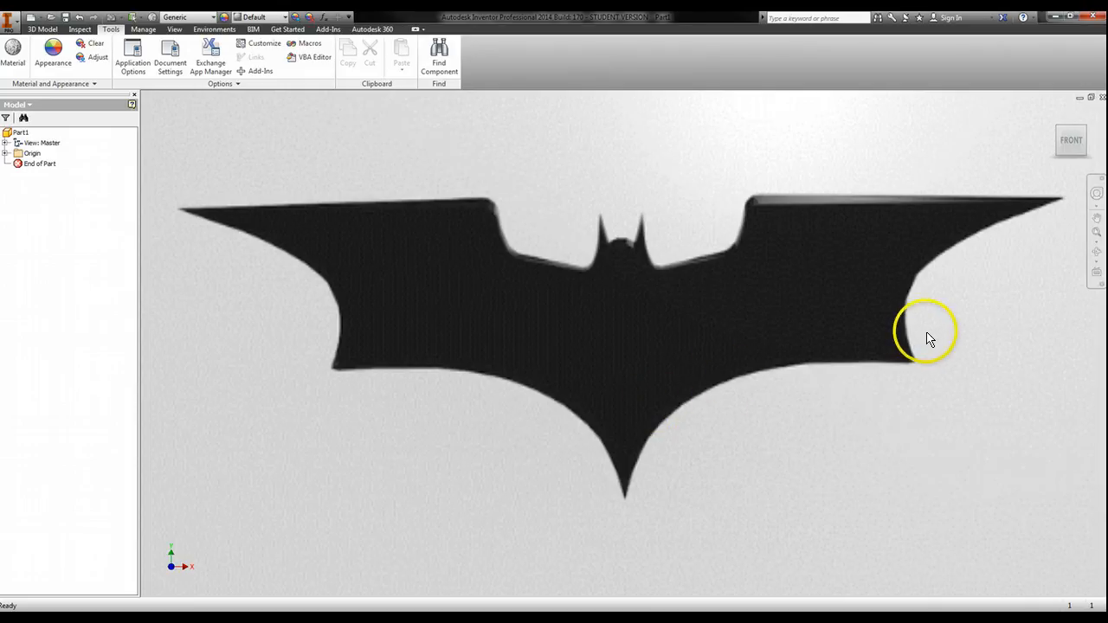
{"action": "mouse_move", "coordinate": [448, 292]}
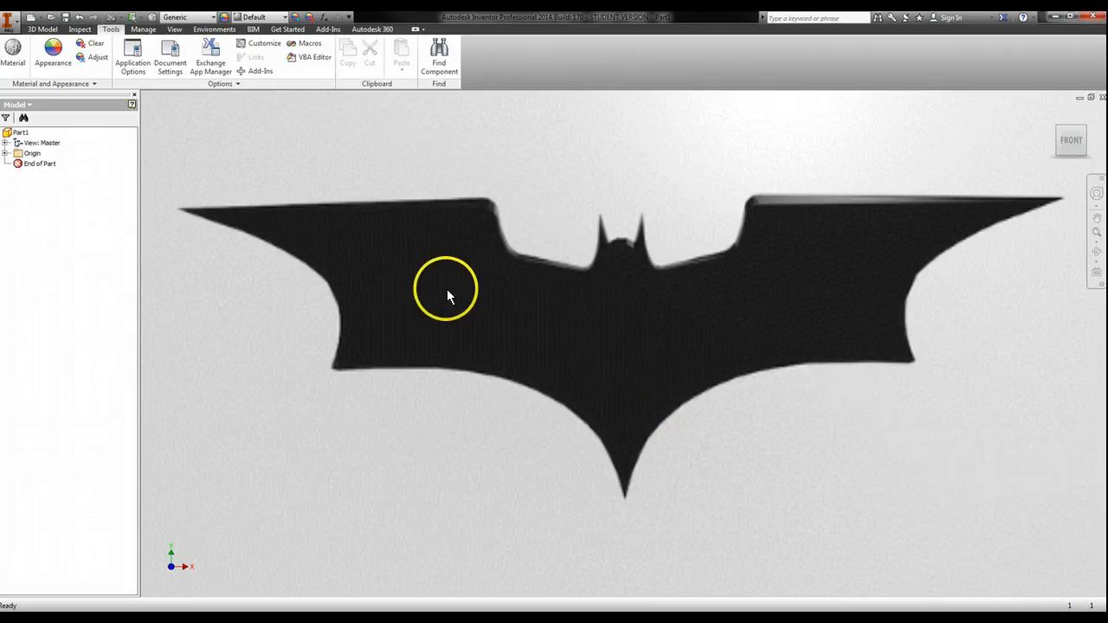
{"action": "mouse_move", "coordinate": [453, 285]}
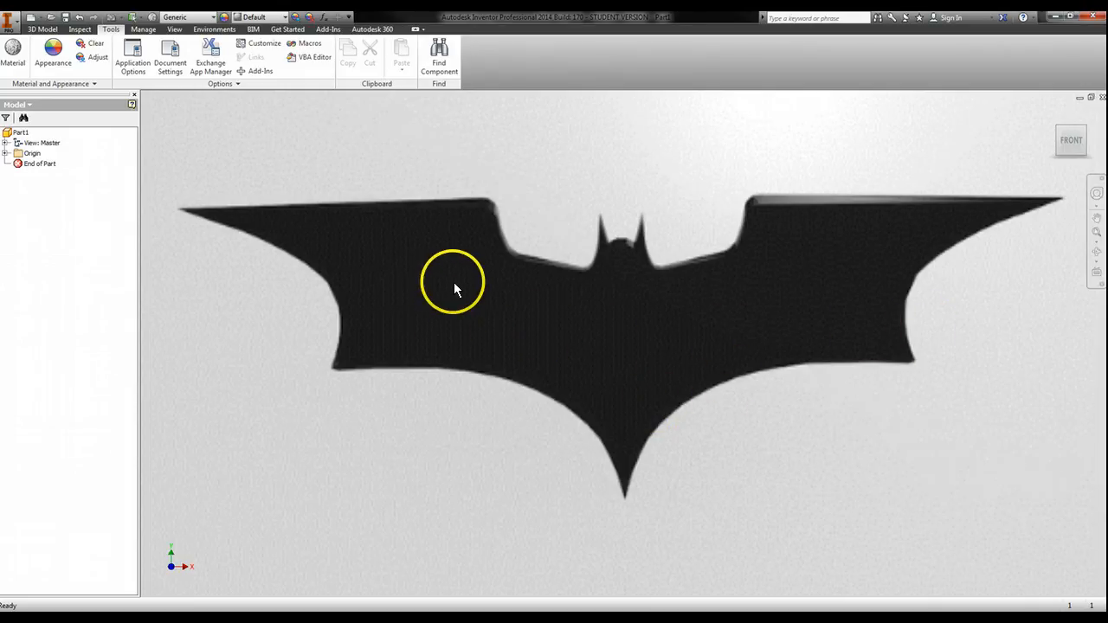
{"action": "mouse_move", "coordinate": [428, 281]}
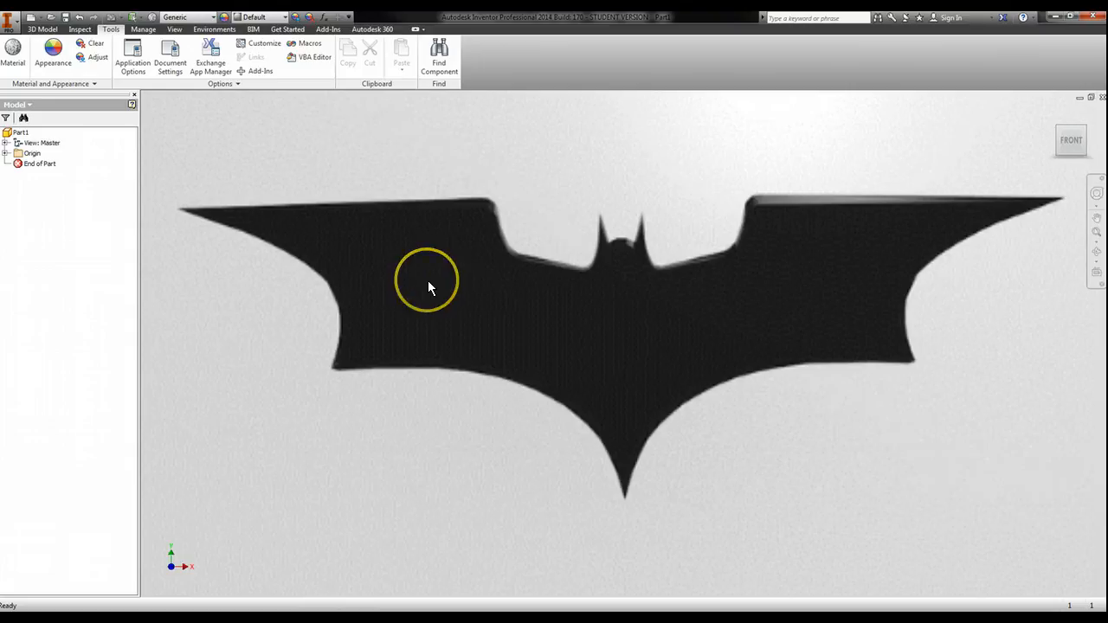
{"action": "mouse_move", "coordinate": [387, 248]}
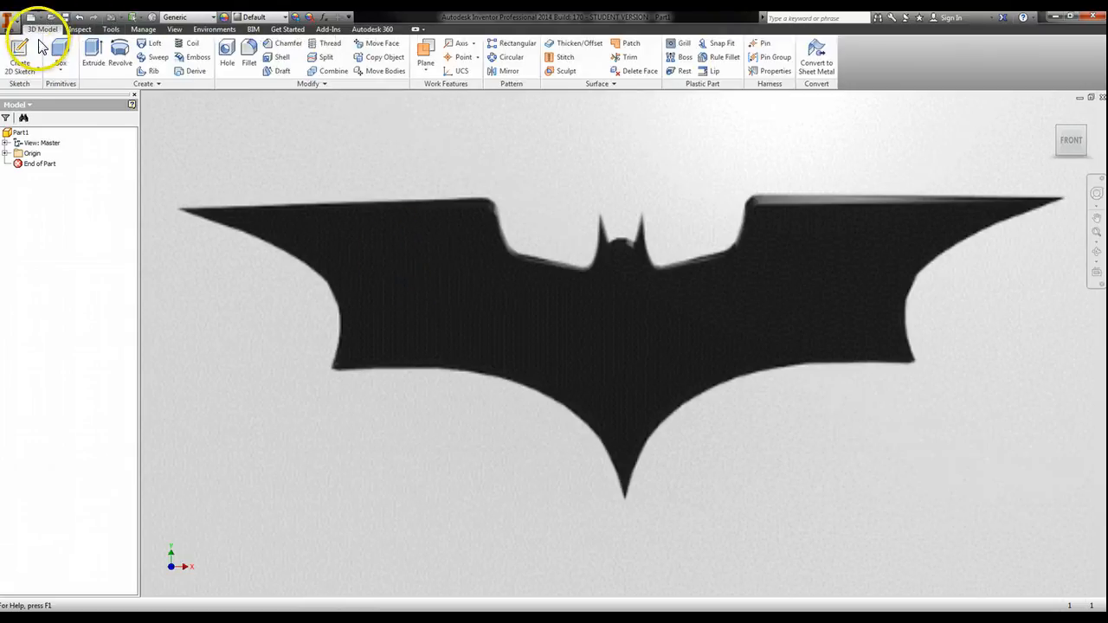
Start a 2D sketch and draw vertical and horizontal centre lines.
{"action": "left_click", "coordinate": [19, 52]}
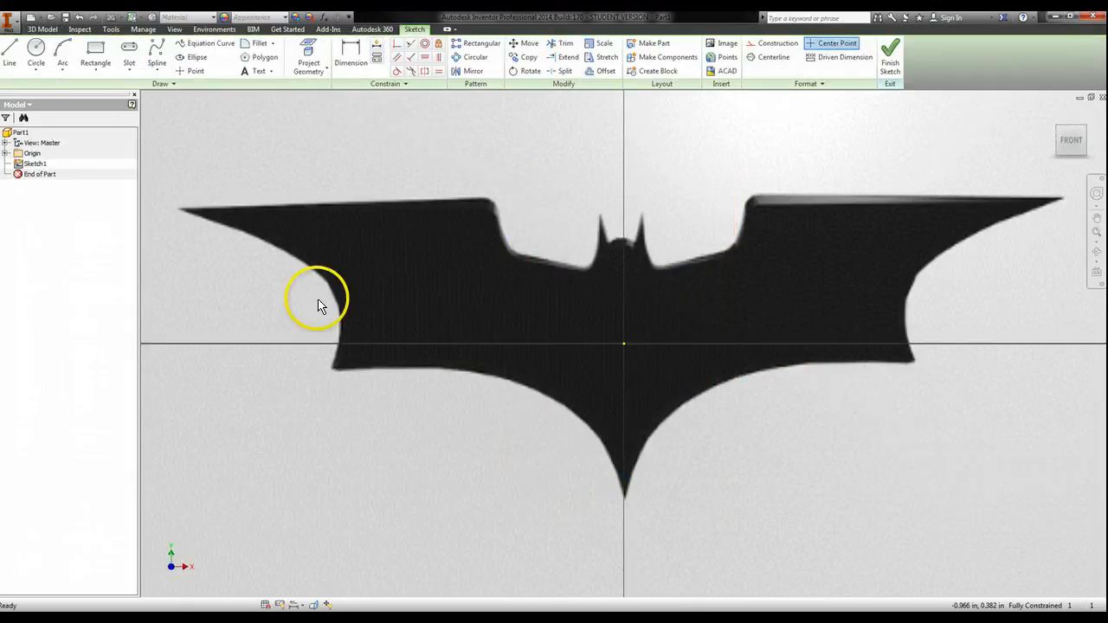
{"action": "mouse_move", "coordinate": [163, 78]}
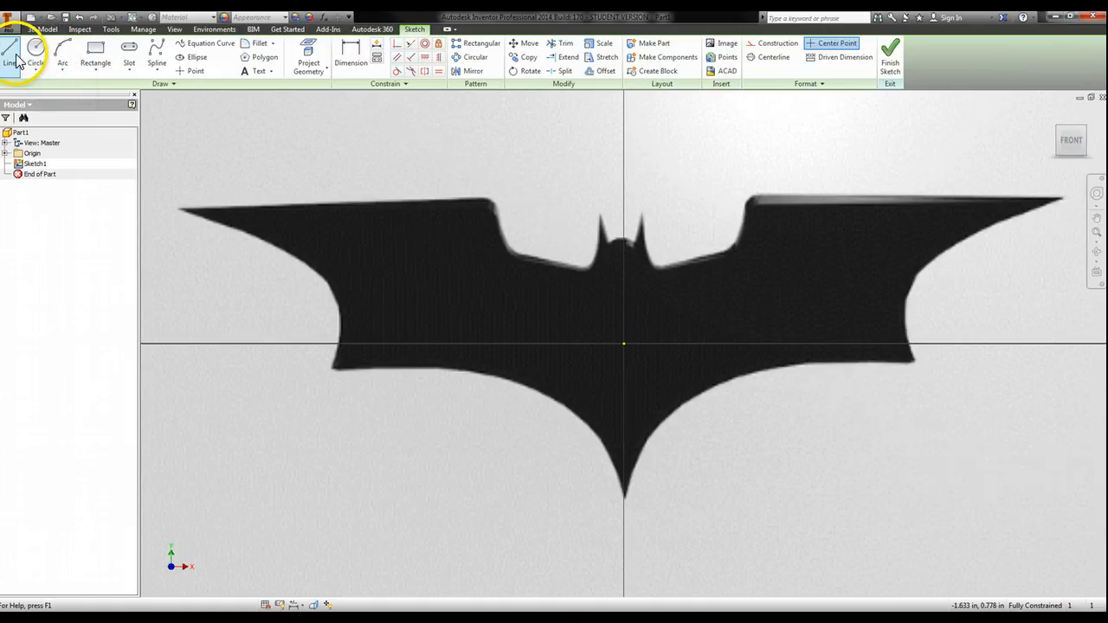
{"action": "left_click", "coordinate": [10, 52]}
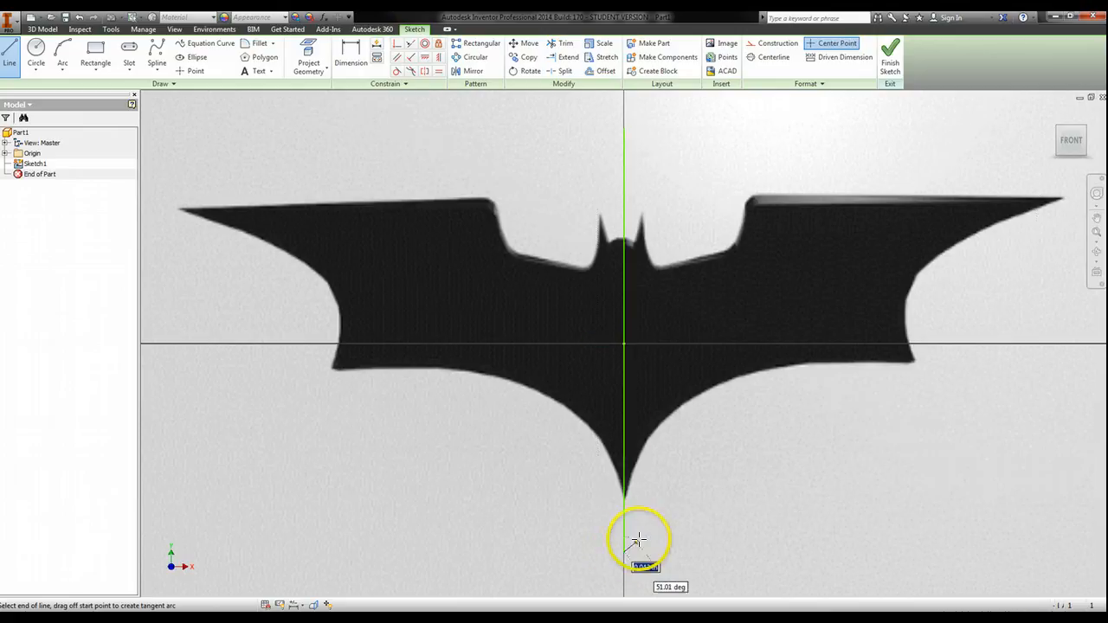
{"action": "right_click", "coordinate": [636, 536]}
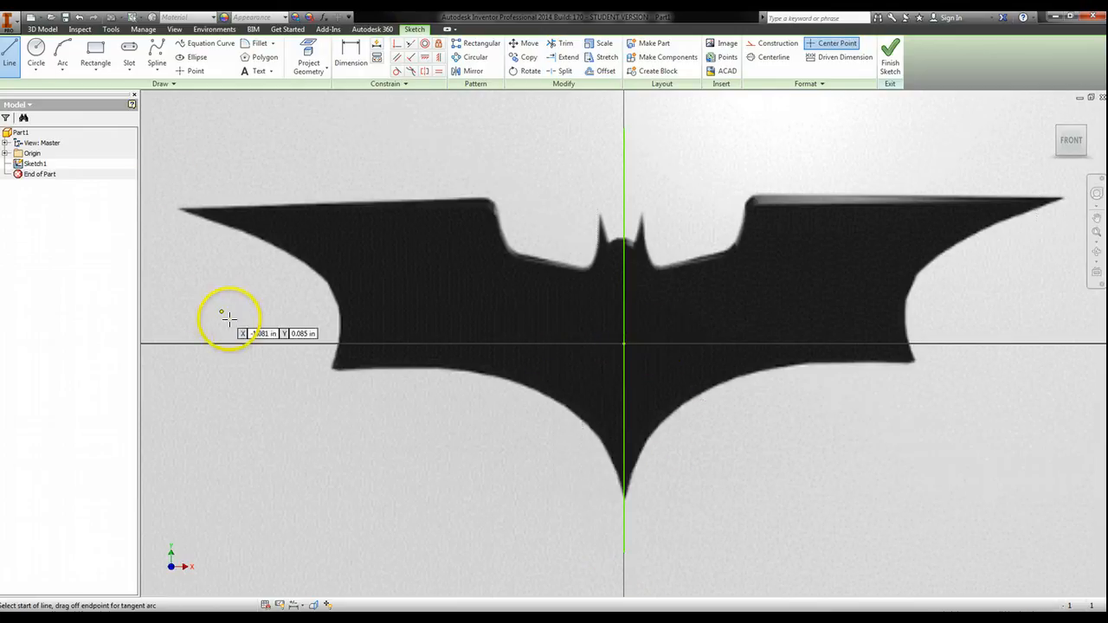
{"action": "mouse_move", "coordinate": [163, 344]}
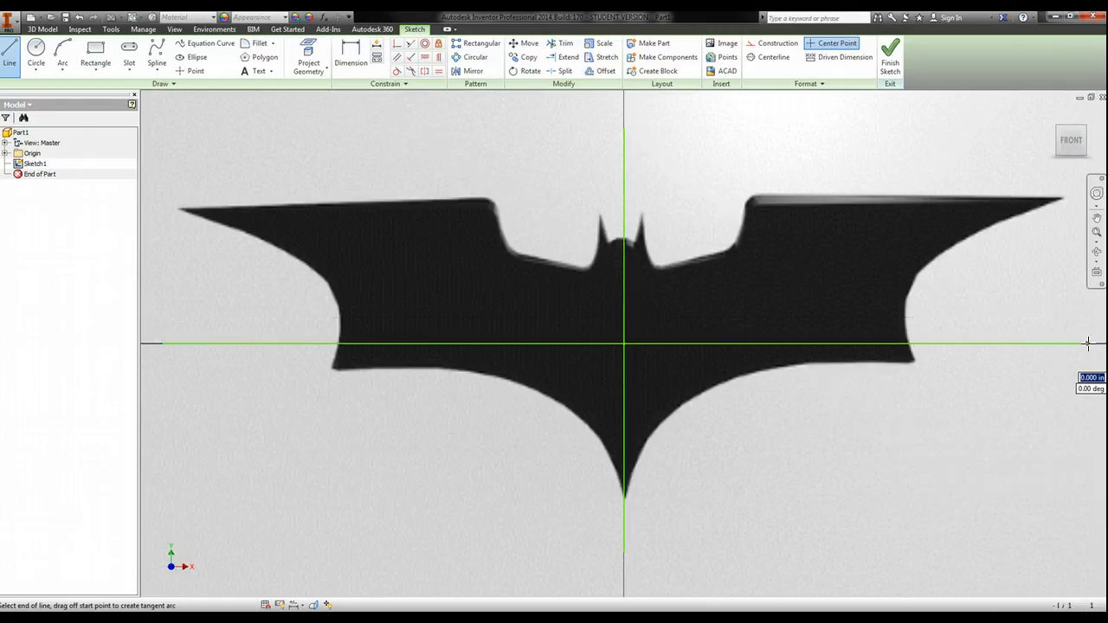
{"action": "right_click", "coordinate": [580, 338]}
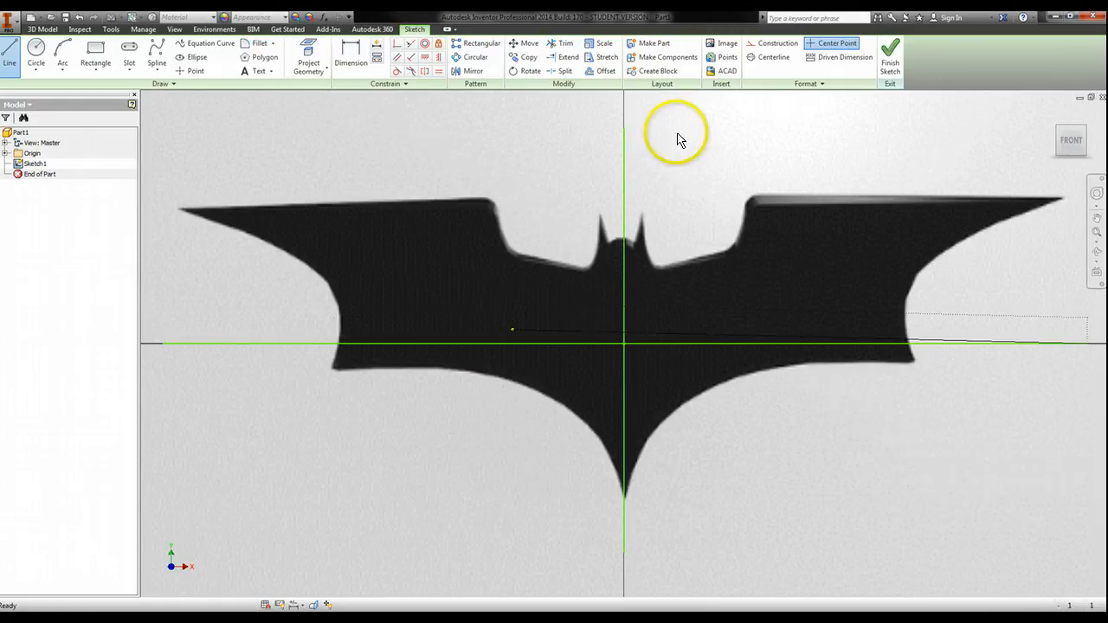
{"action": "mouse_move", "coordinate": [364, 203]}
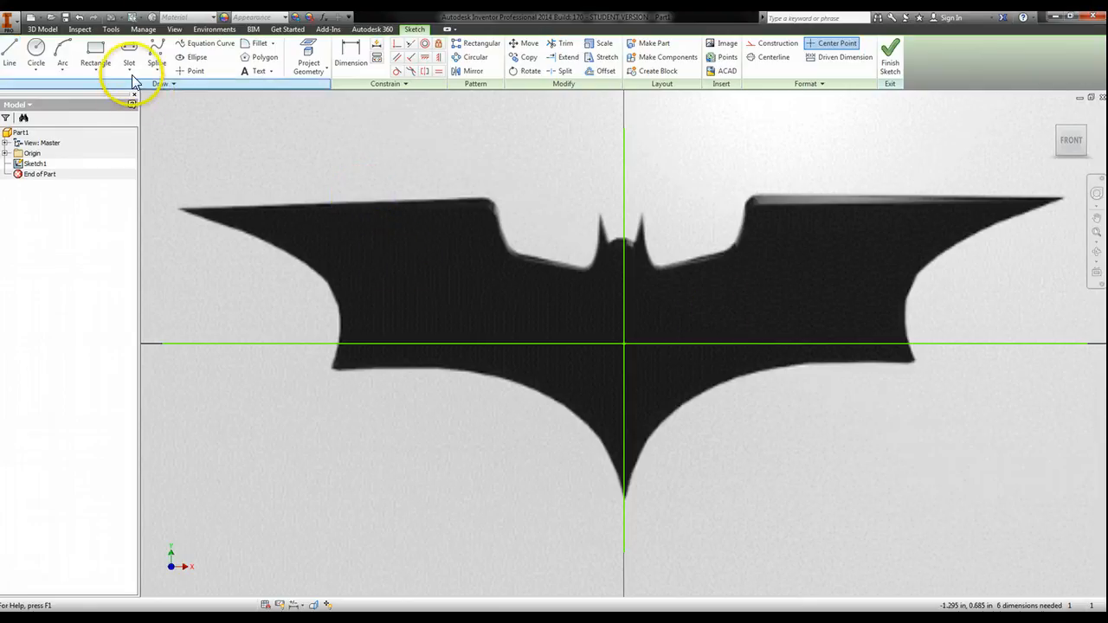
{"action": "mouse_move", "coordinate": [62, 49]}
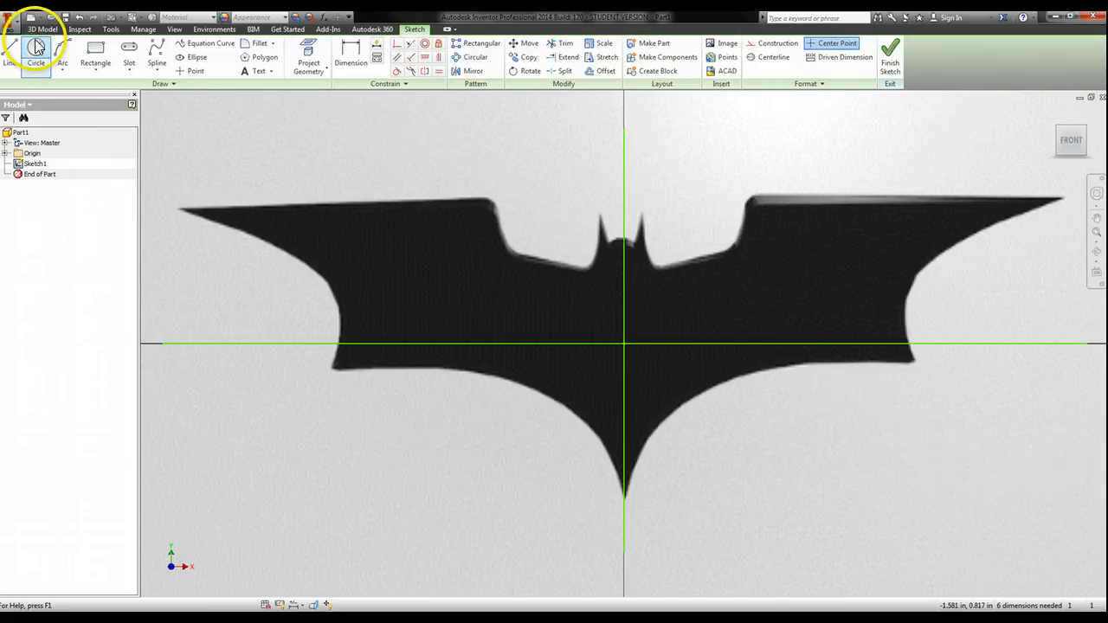
{"action": "mouse_move", "coordinate": [13, 52]}
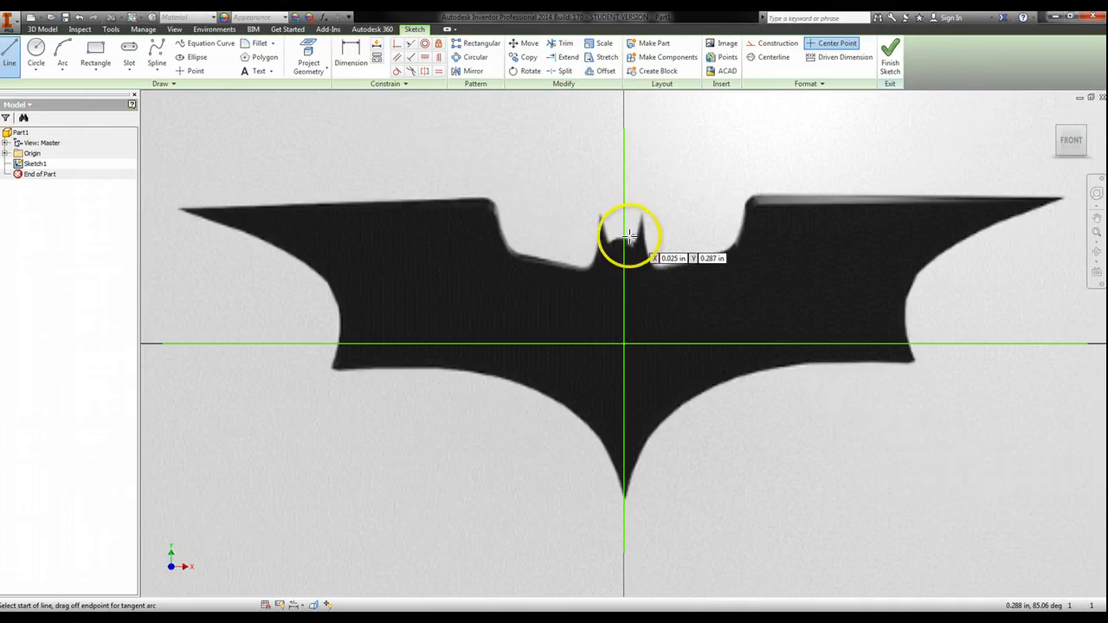
{"action": "mouse_move", "coordinate": [583, 264]}
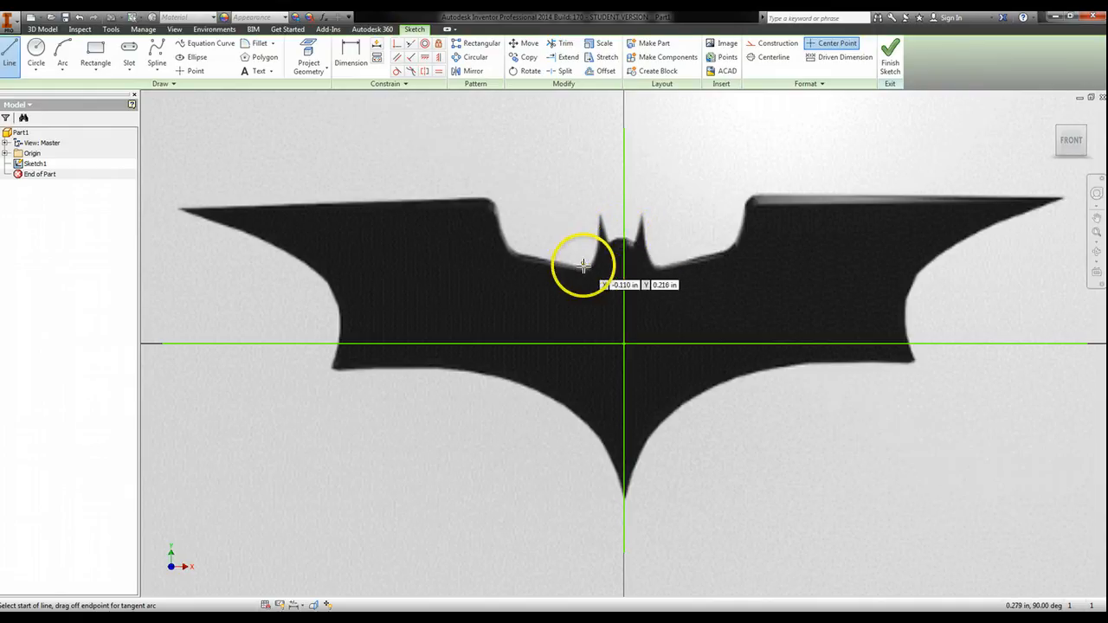
{"action": "mouse_move", "coordinate": [178, 214]}
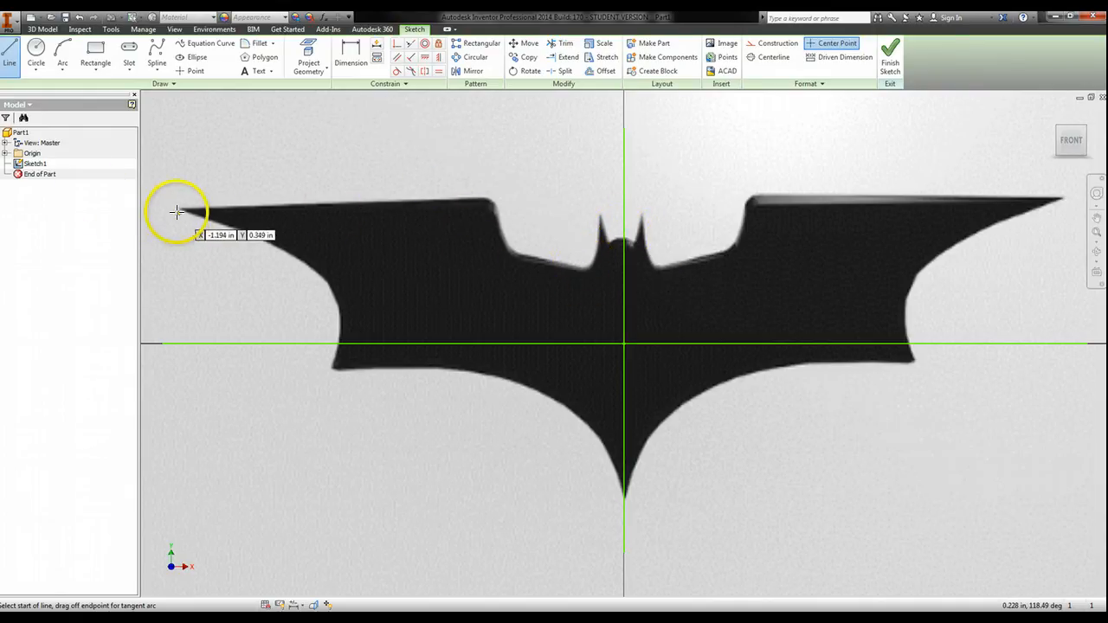
{"action": "mouse_move", "coordinate": [178, 208]}
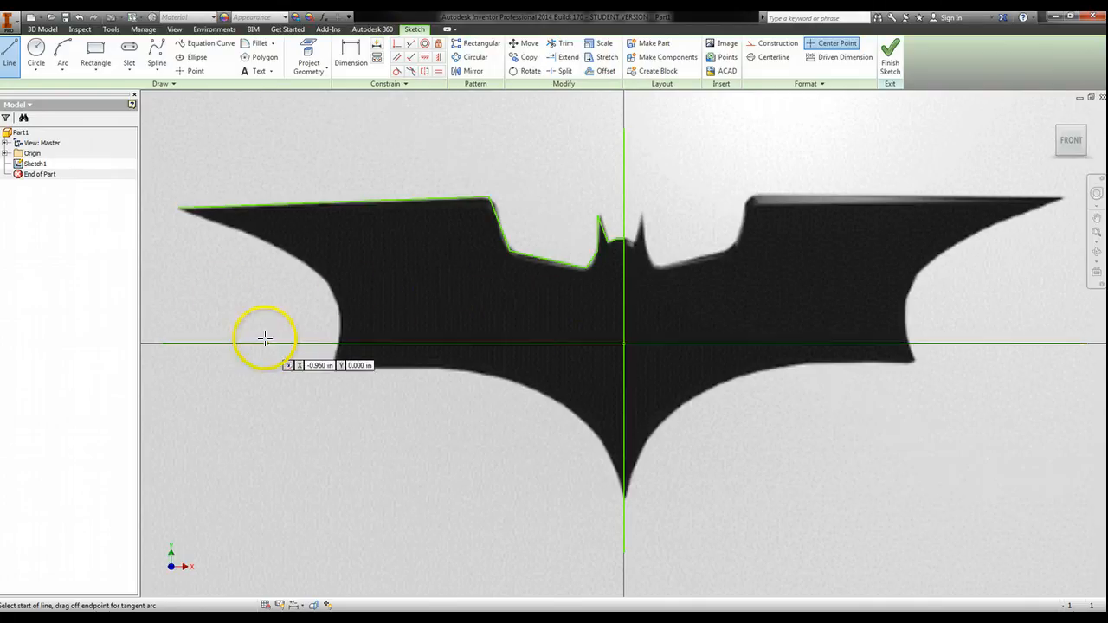
{"action": "mouse_move", "coordinate": [180, 209]}
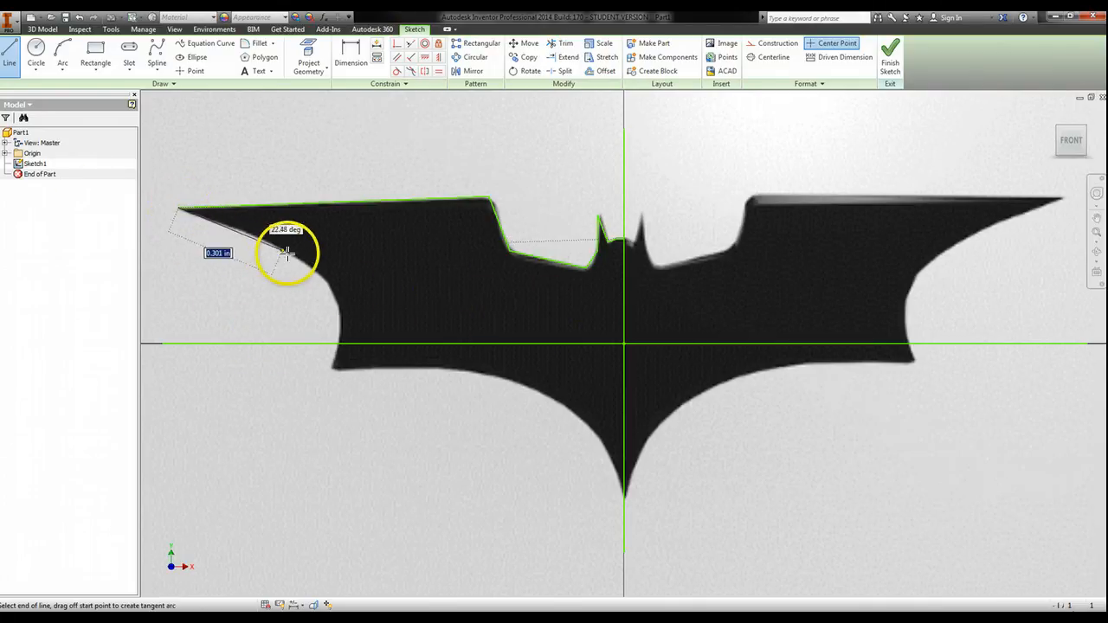
{"action": "mouse_move", "coordinate": [331, 281]}
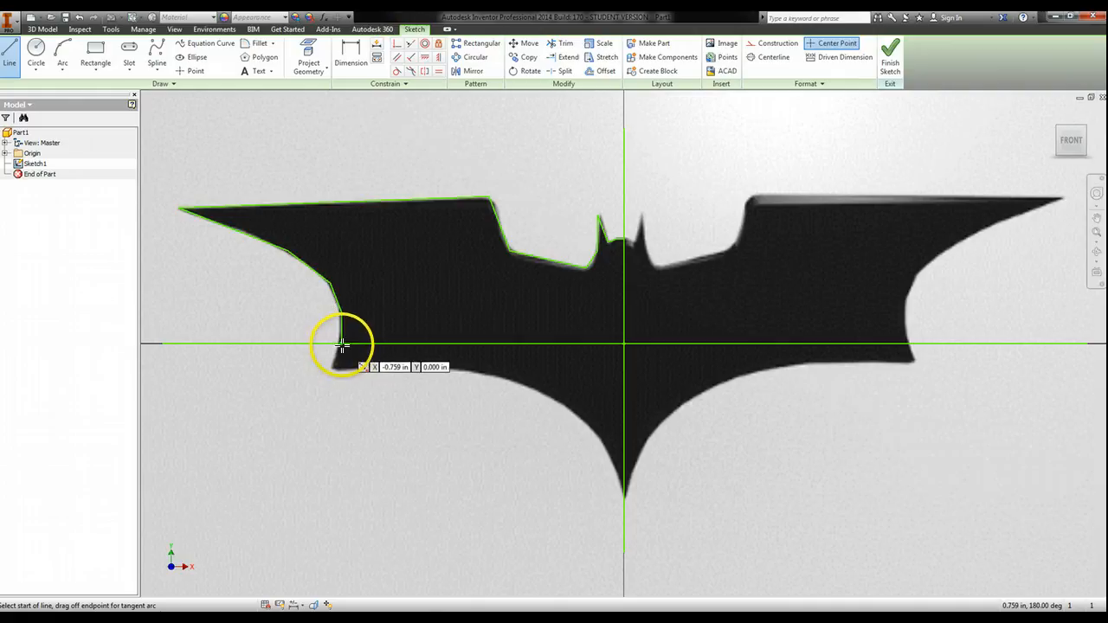
Trace the Batarang's left-half outline from the centre line down to the bottom tip.
{"action": "left_click", "coordinate": [333, 351]}
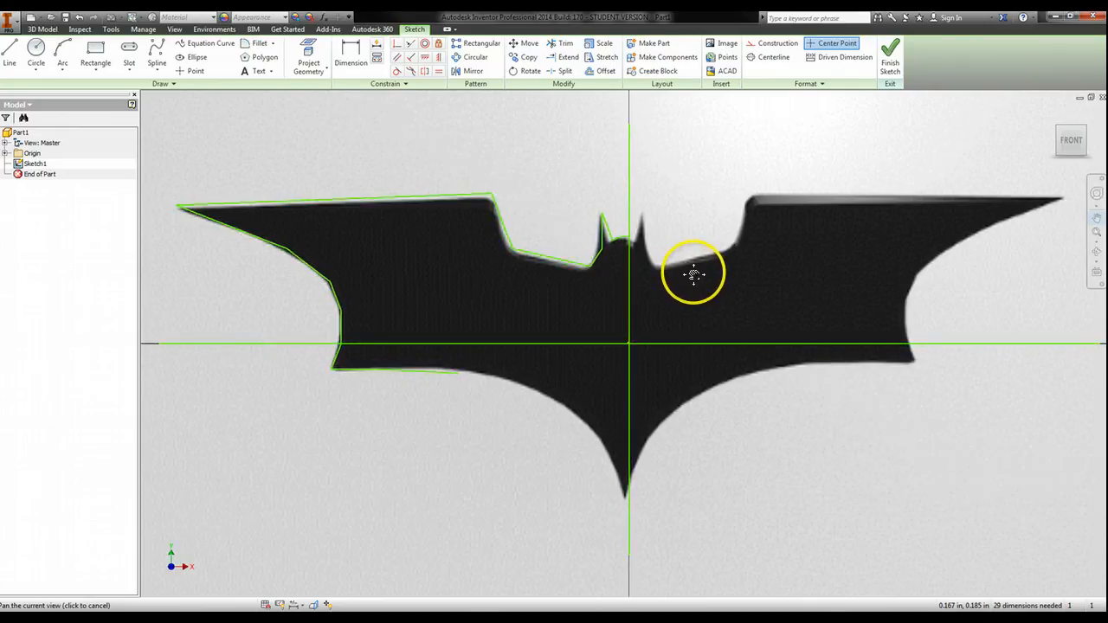
{"action": "left_click_drag", "start_coordinate": [692, 275], "coordinate": [760, 240]}
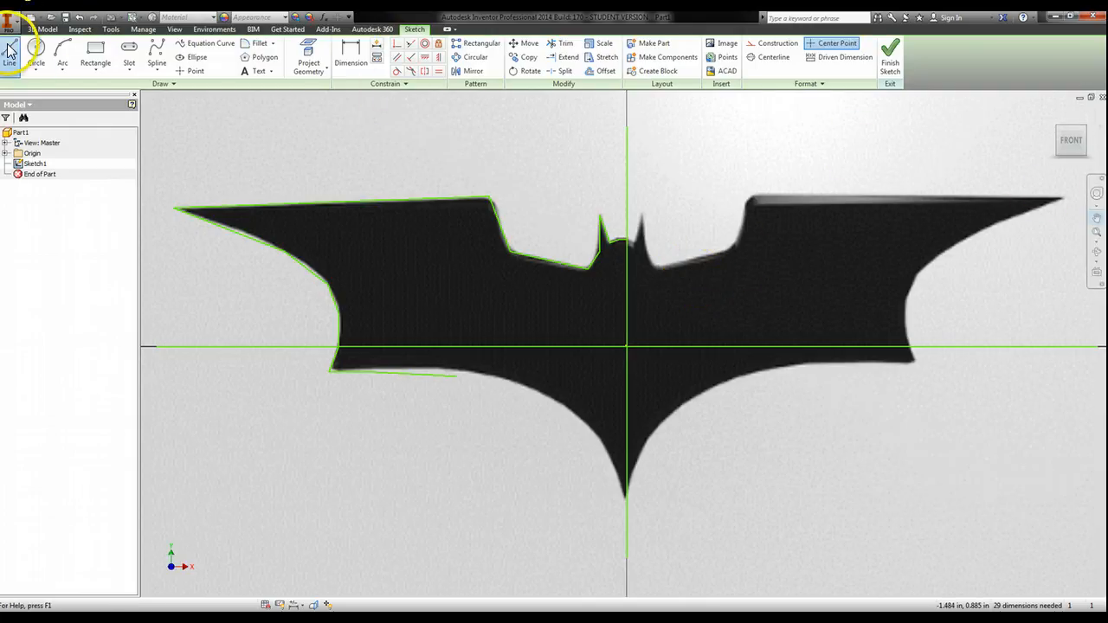
{"action": "left_click", "coordinate": [10, 56]}
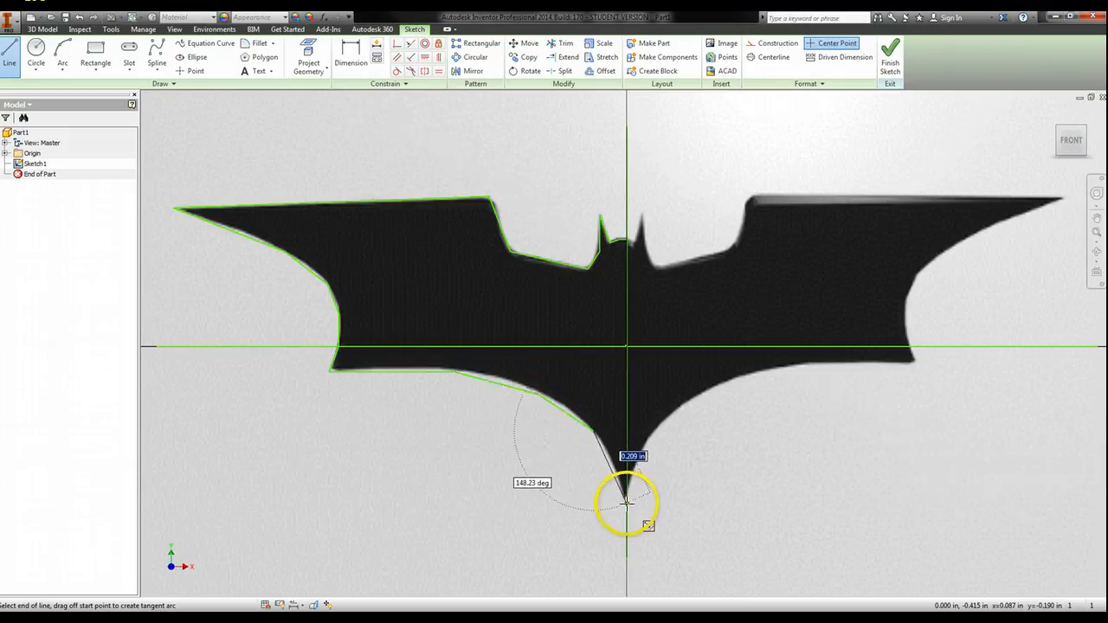
{"action": "right_click", "coordinate": [625, 502]}
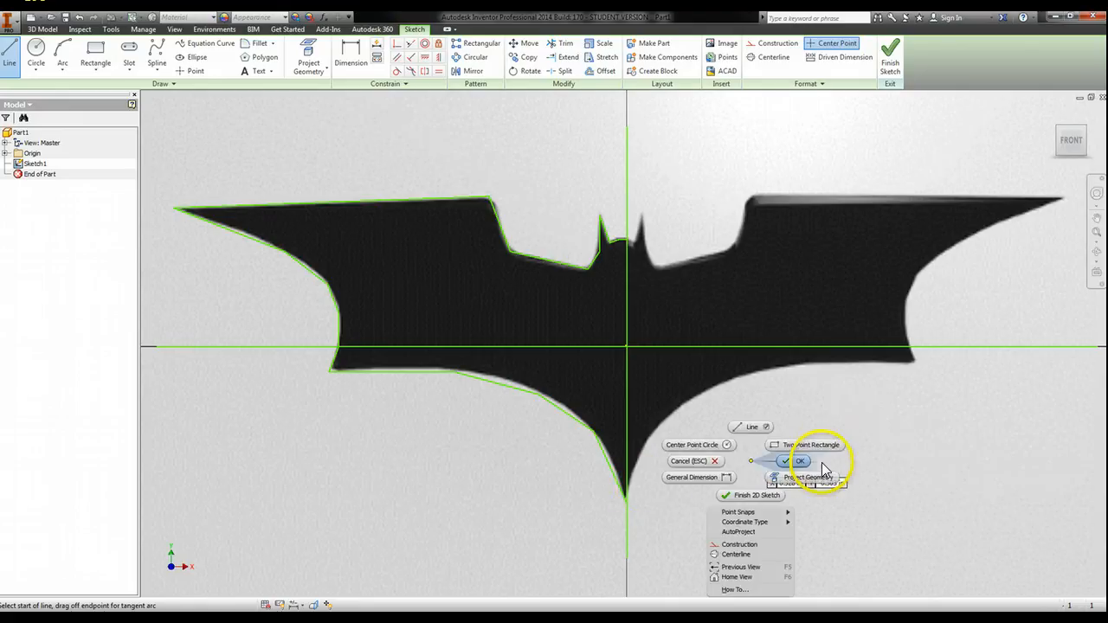
{"action": "left_click", "coordinate": [797, 460]}
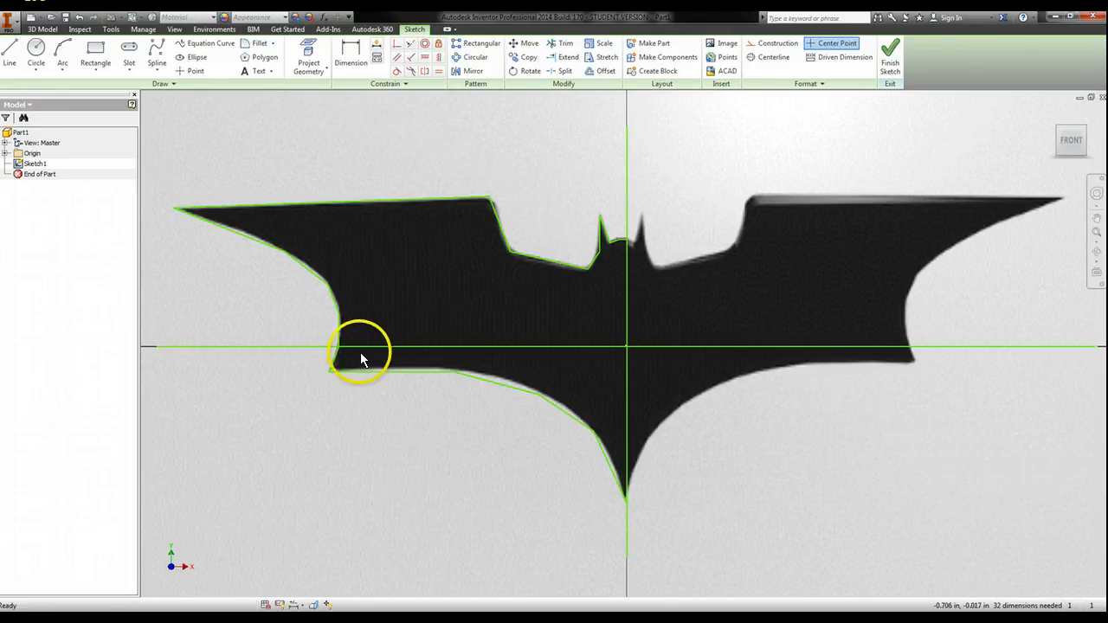
{"action": "mouse_move", "coordinate": [522, 357]}
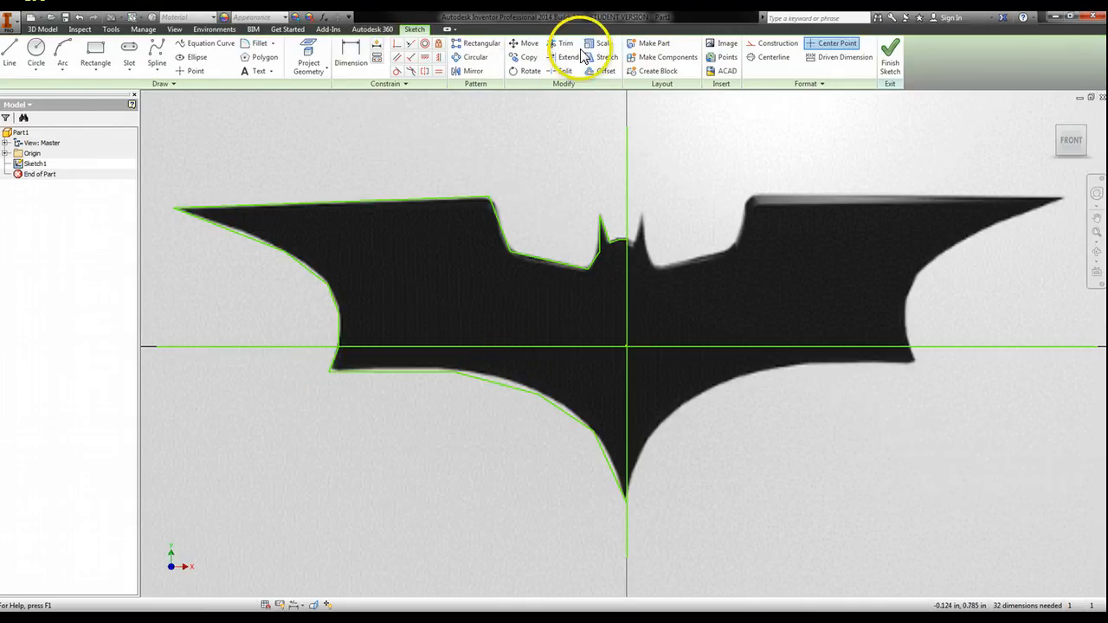
Trim the stub above the top notch and the horizontal line left of the outline.
{"action": "left_click", "coordinate": [565, 43]}
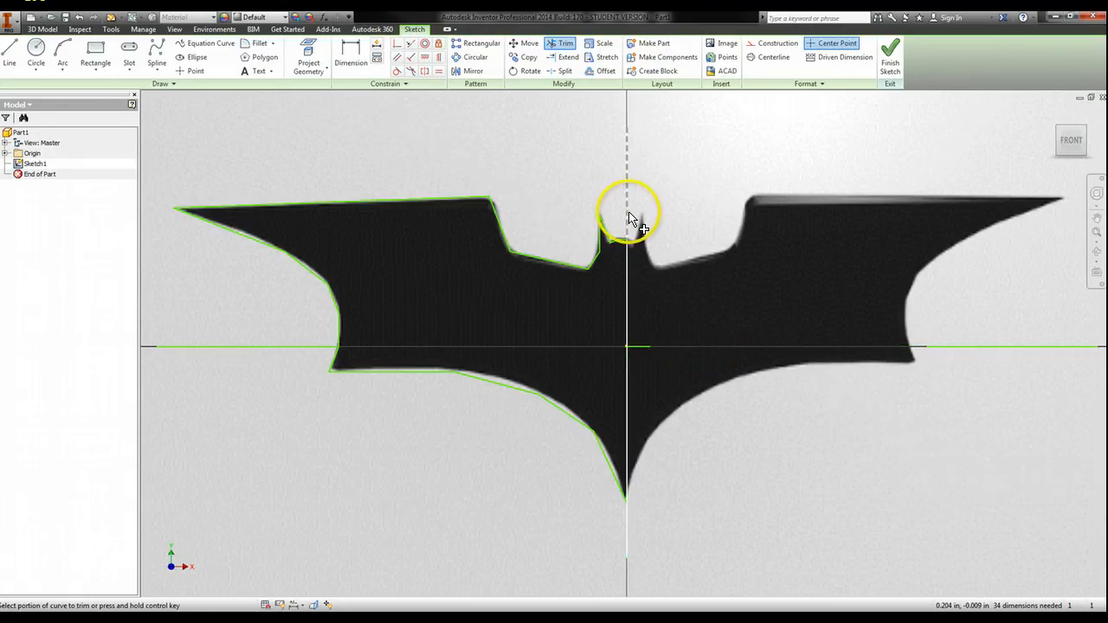
{"action": "left_click", "coordinate": [631, 225]}
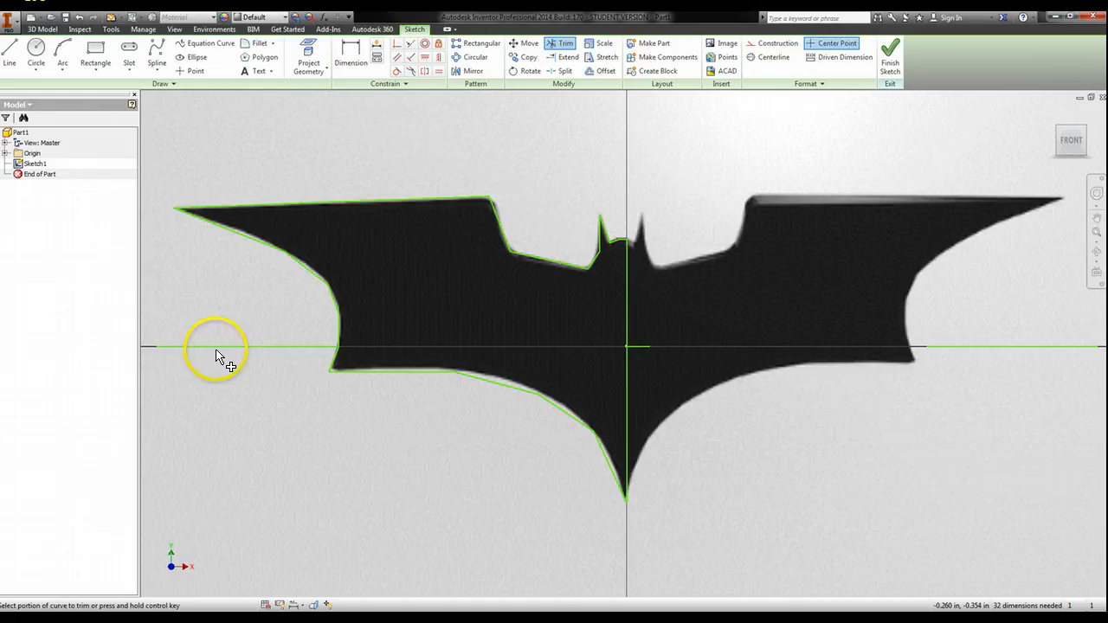
{"action": "left_click", "coordinate": [221, 349]}
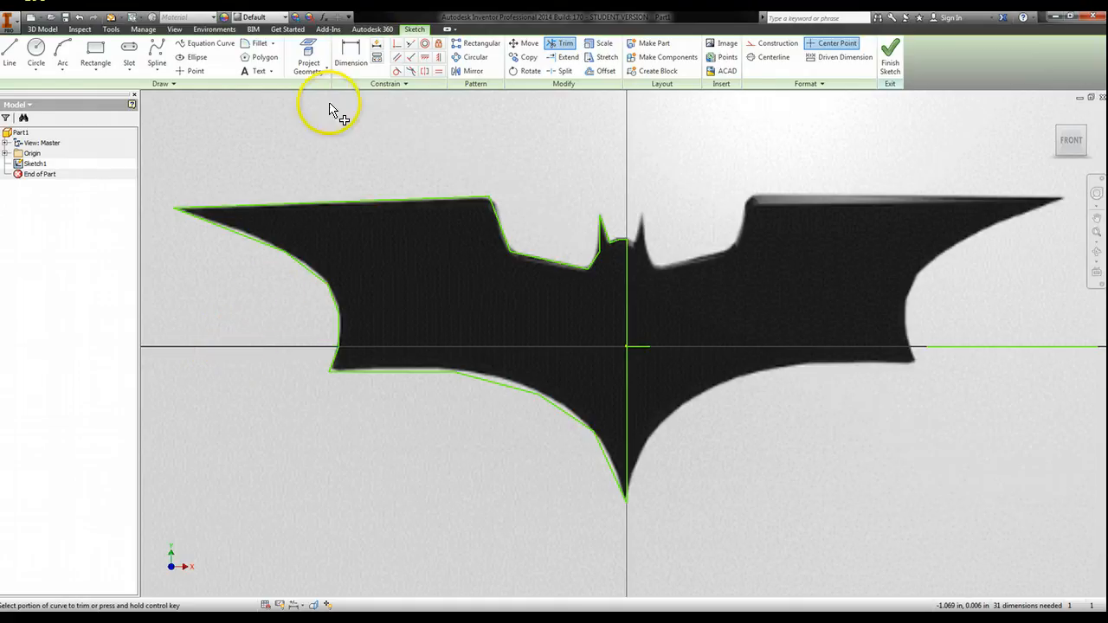
{"action": "mouse_move", "coordinate": [593, 117]}
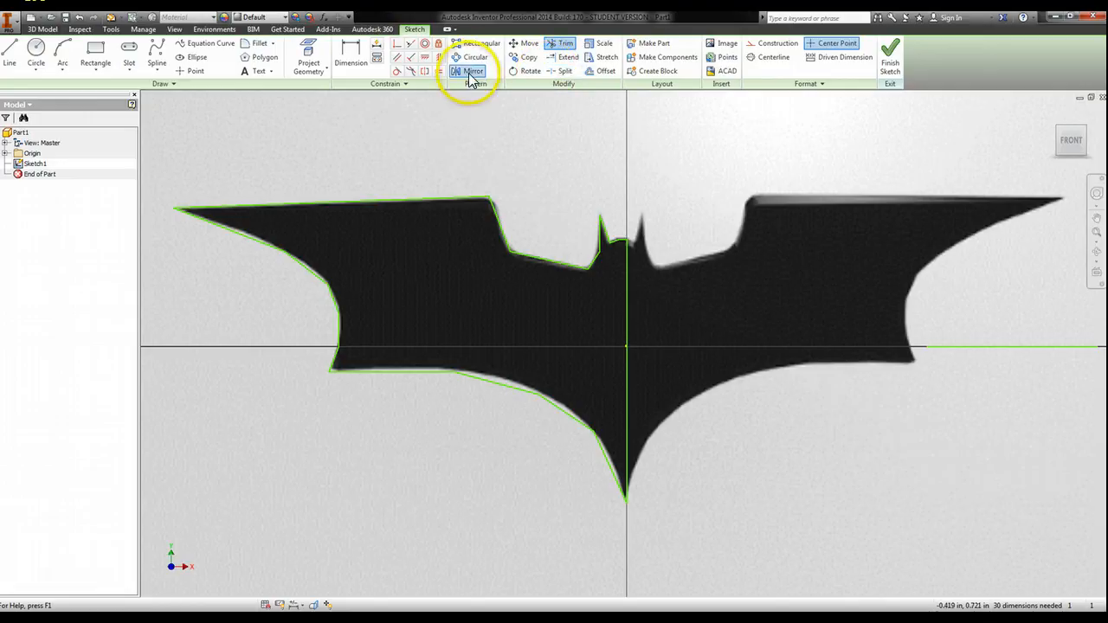
Mirror the left-half outline curves across the vertical centre line, after restarting Mirror once.
{"action": "left_click", "coordinate": [469, 71]}
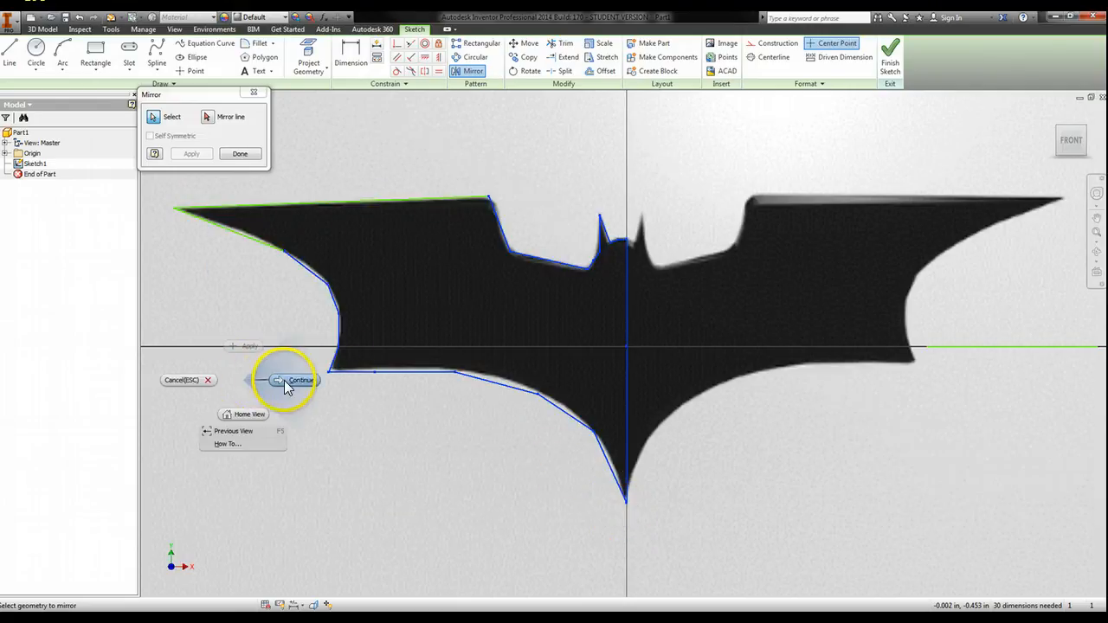
{"action": "left_click", "coordinate": [240, 153]}
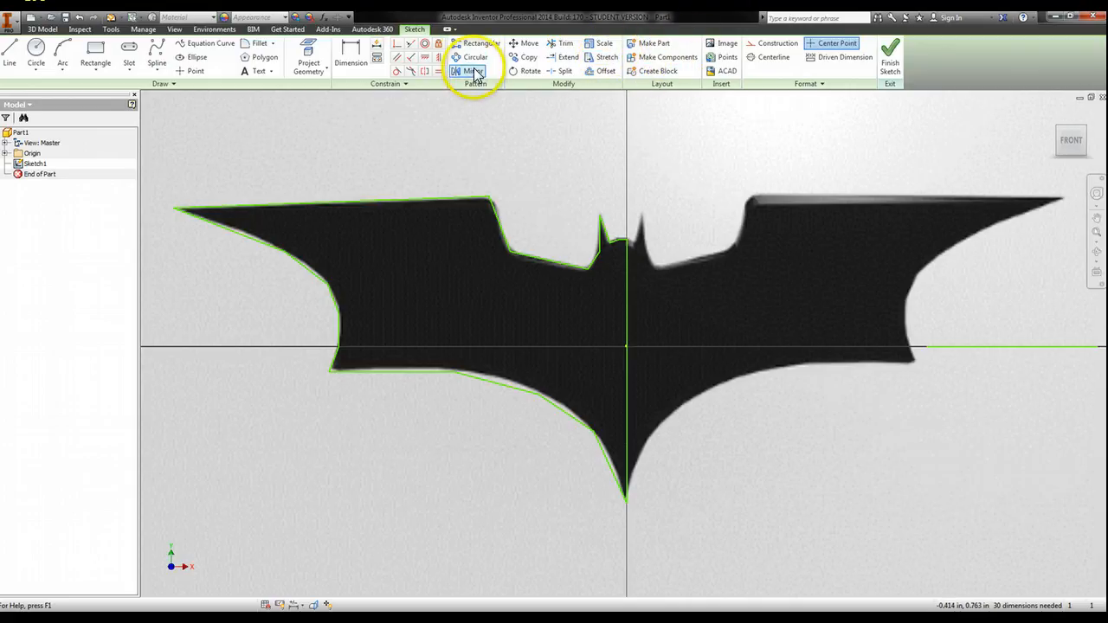
{"action": "left_click", "coordinate": [469, 70]}
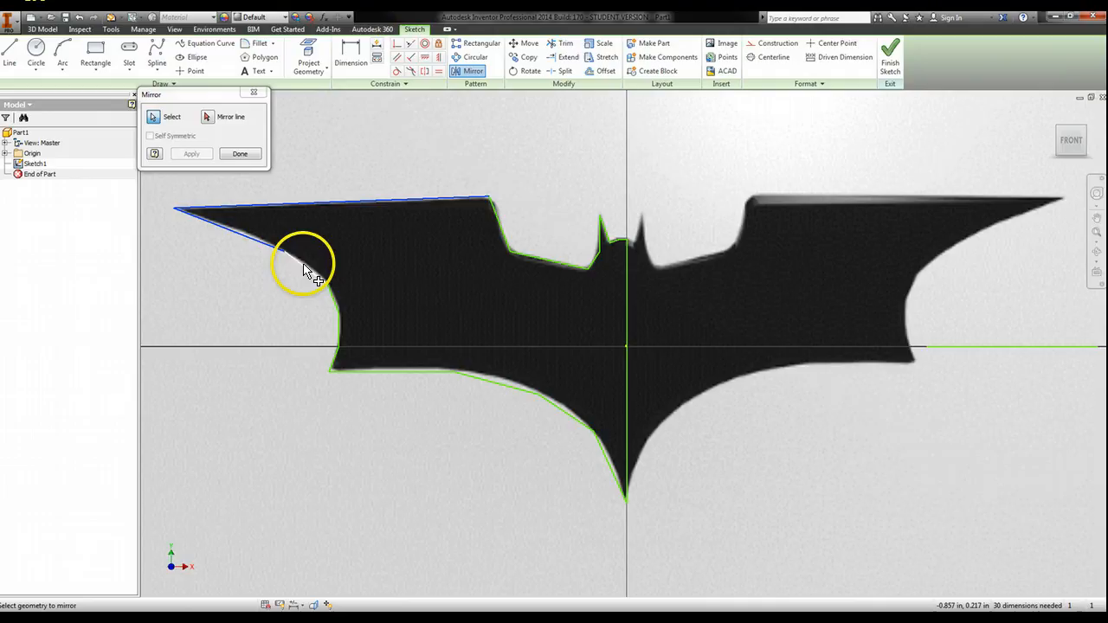
{"action": "mouse_move", "coordinate": [337, 333]}
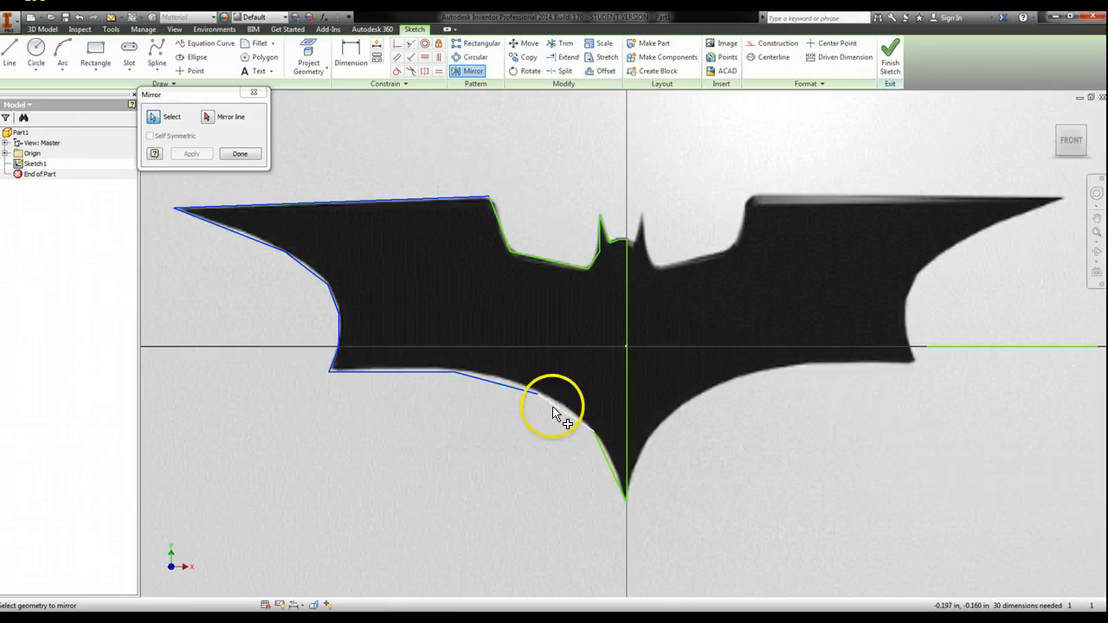
{"action": "mouse_move", "coordinate": [627, 472]}
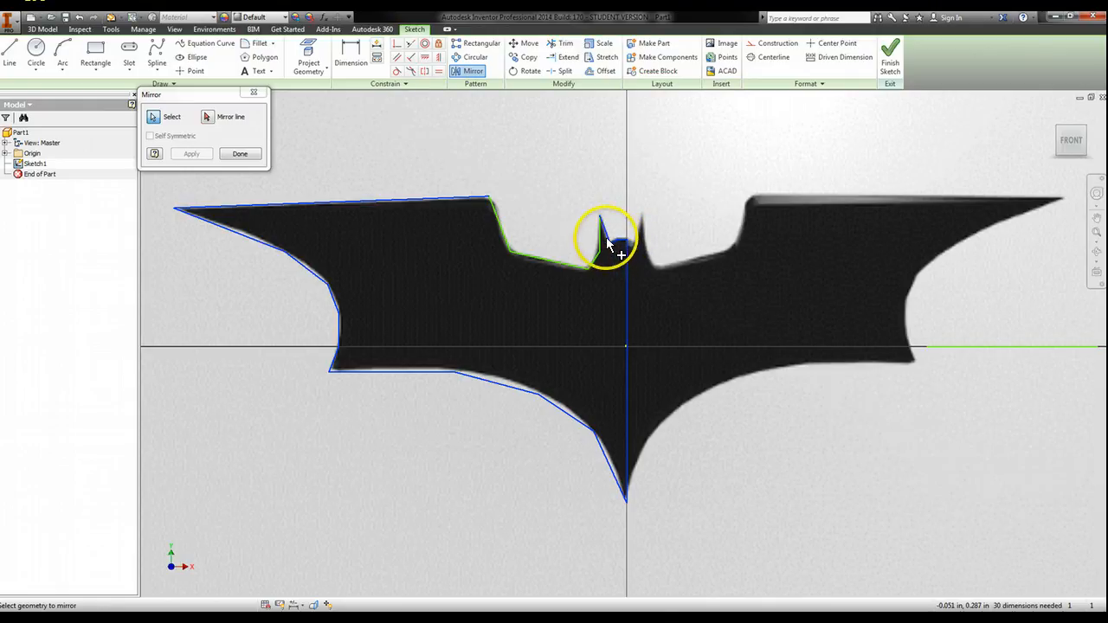
{"action": "mouse_move", "coordinate": [593, 268]}
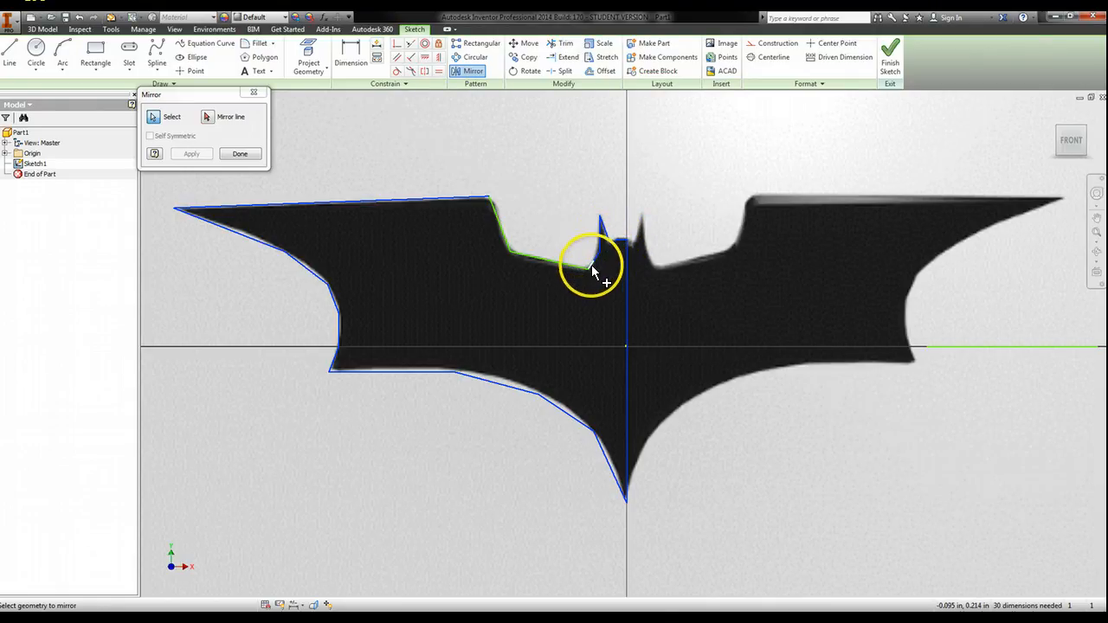
{"action": "mouse_move", "coordinate": [511, 238]}
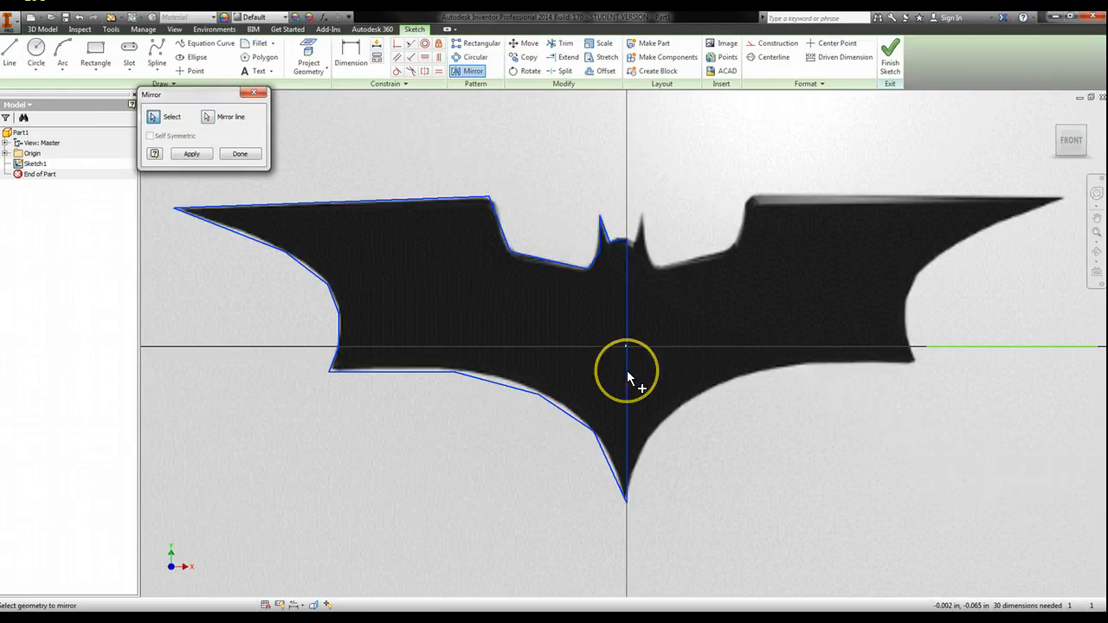
{"action": "left_click", "coordinate": [191, 153]}
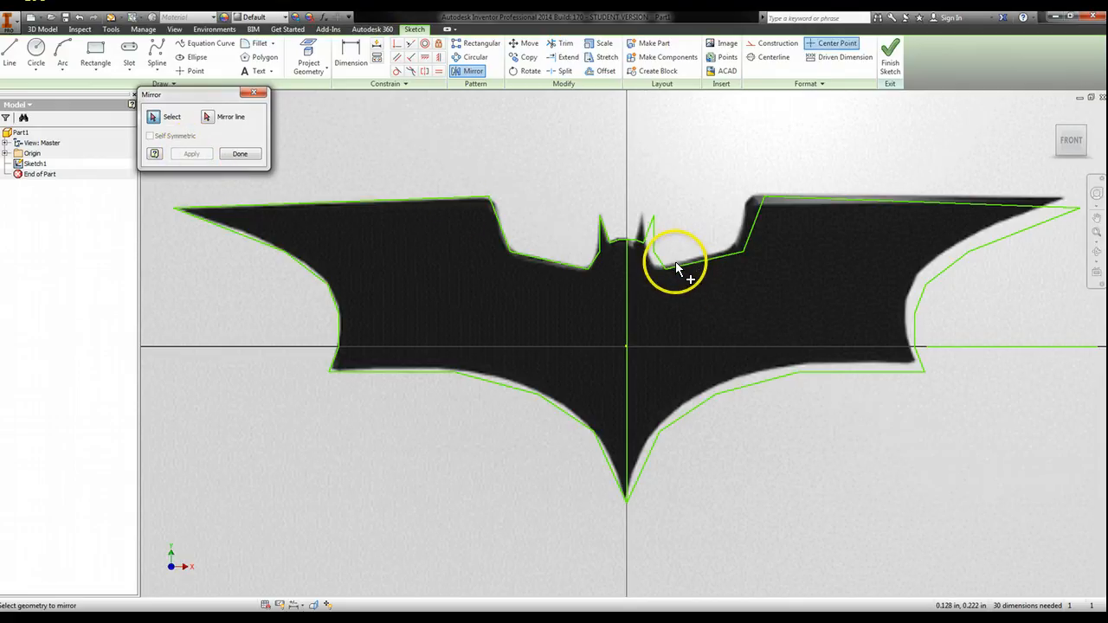
{"action": "mouse_move", "coordinate": [1030, 164]}
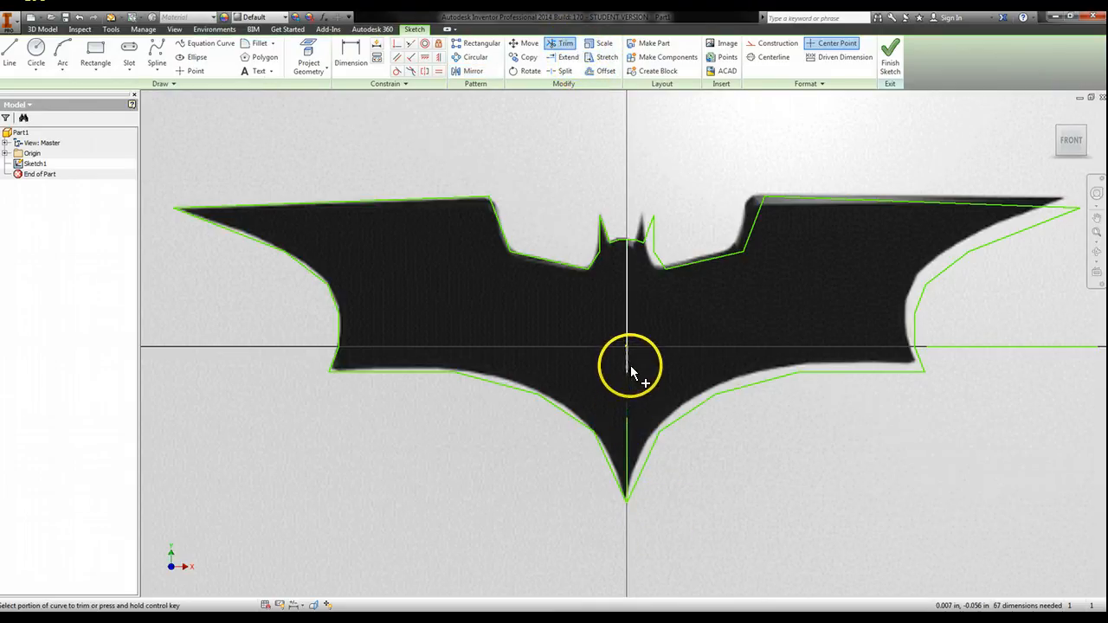
{"action": "mouse_move", "coordinate": [630, 340]}
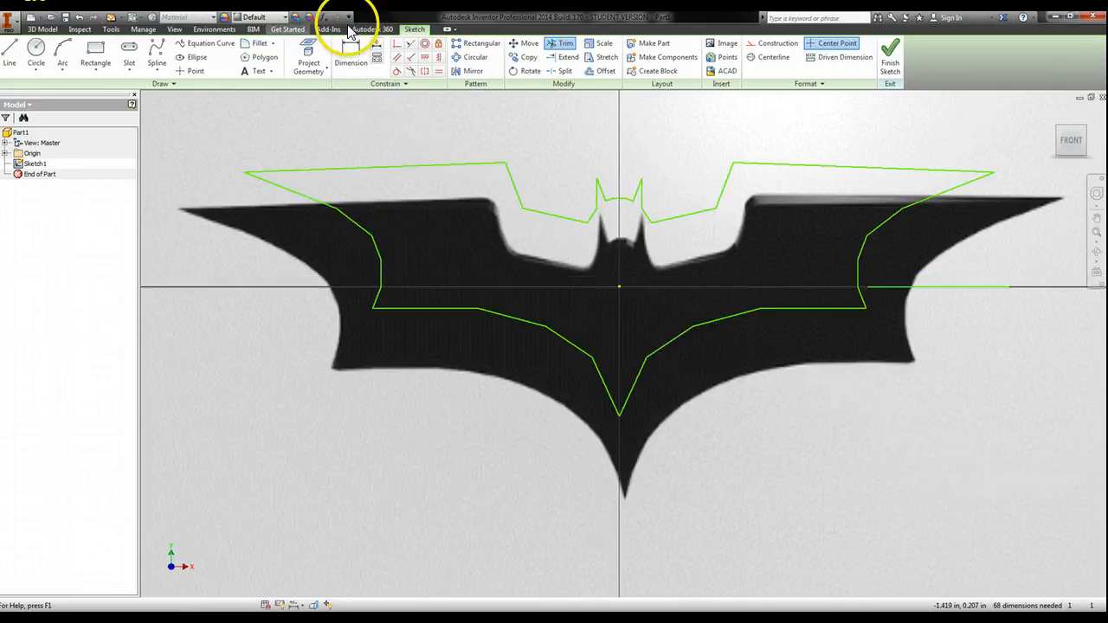
{"action": "mouse_move", "coordinate": [215, 28]}
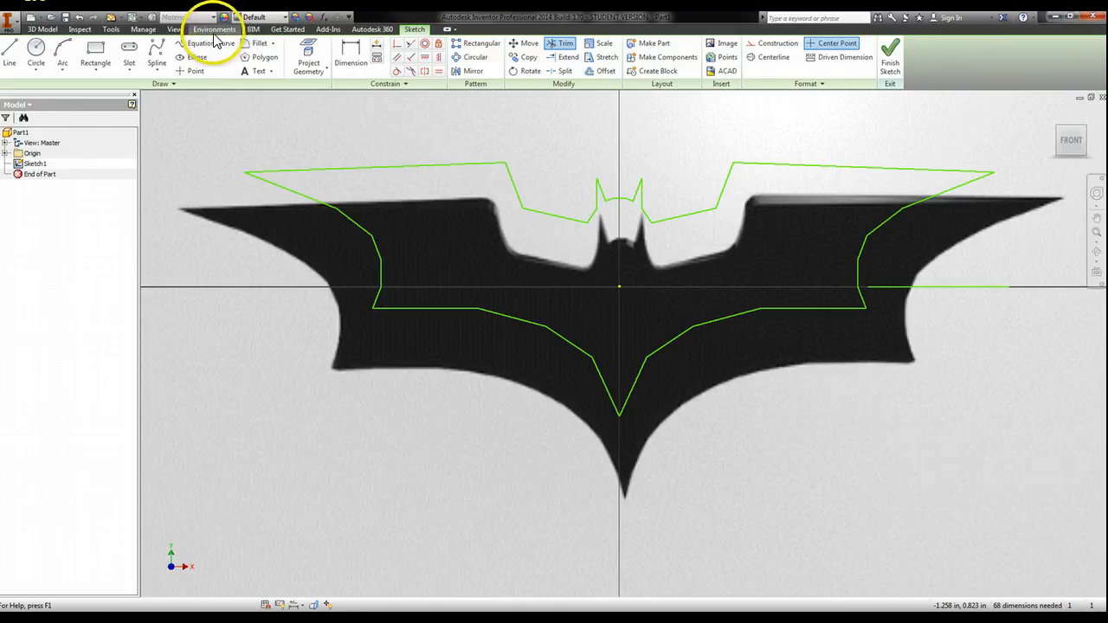
In Application Options, change the Background from image to plain Color.
{"action": "left_click", "coordinate": [111, 28]}
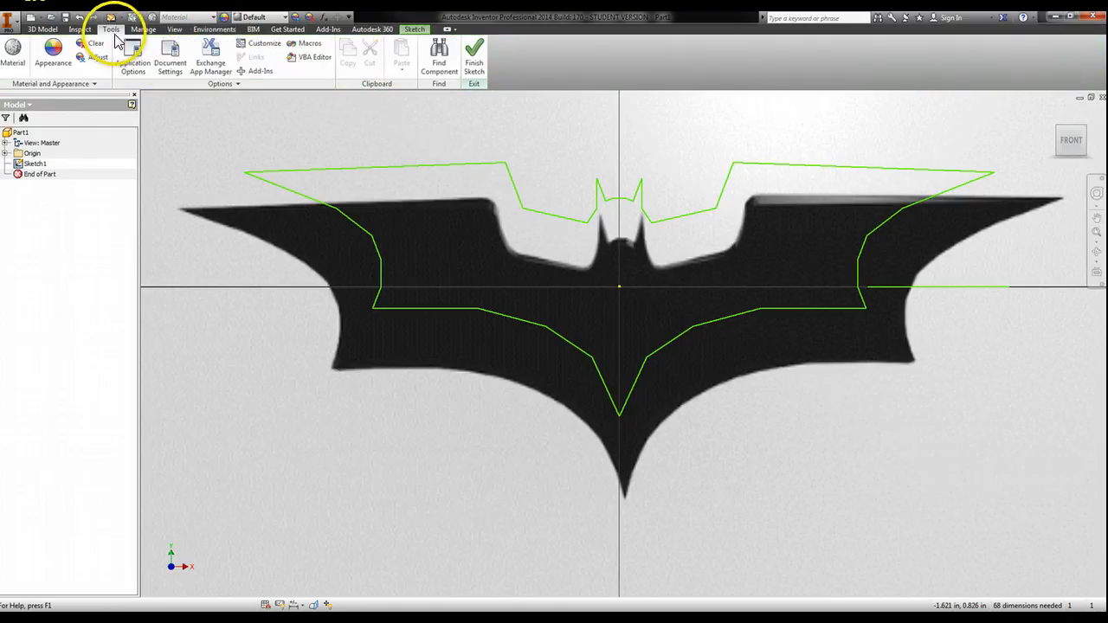
{"action": "left_click", "coordinate": [132, 62]}
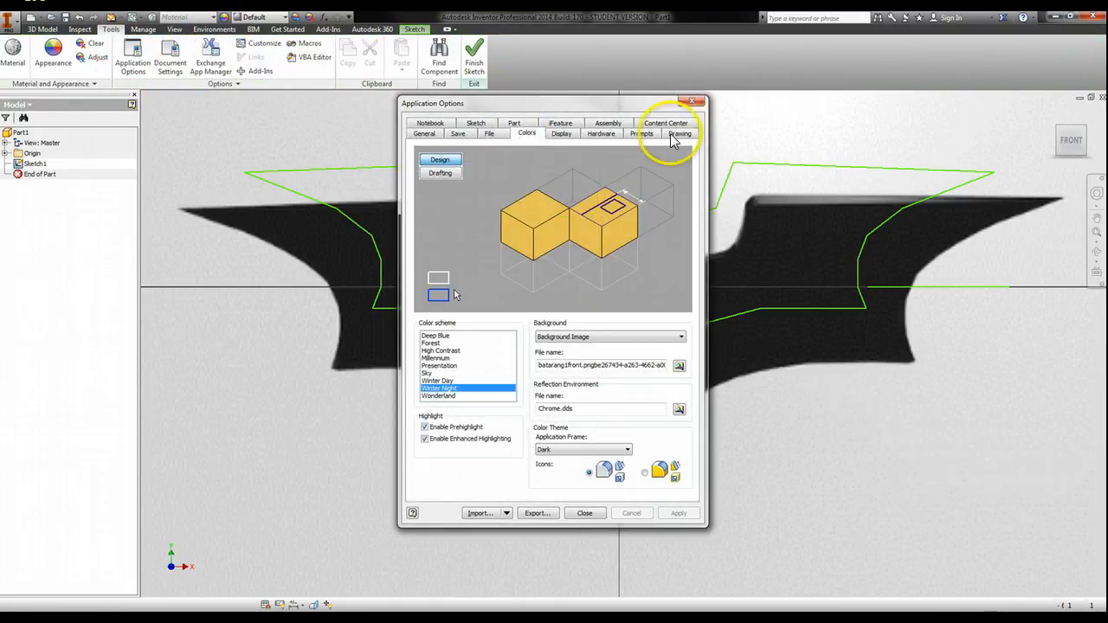
{"action": "left_click", "coordinate": [680, 337]}
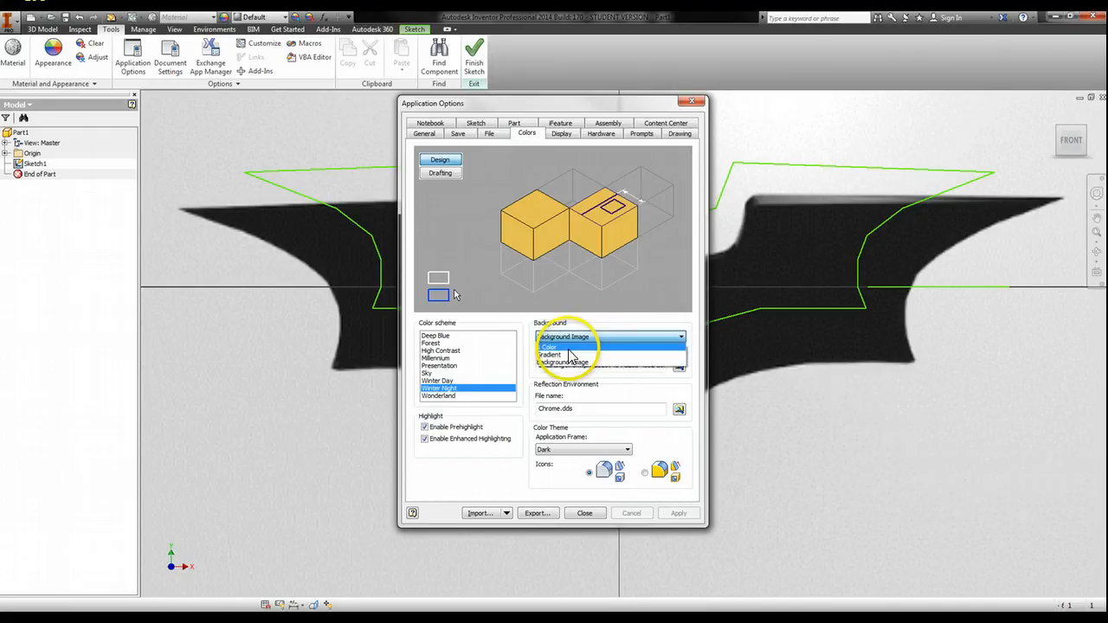
{"action": "left_click", "coordinate": [549, 346]}
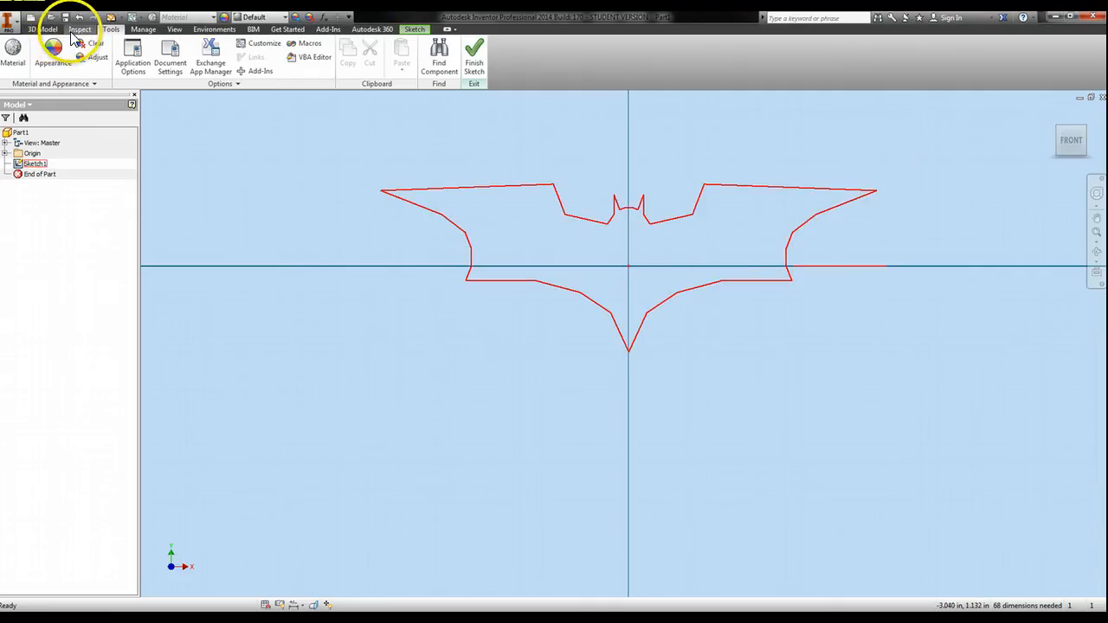
Extrude the Batarang profile by 2.5 into a thin solid, Extrusion1.
{"action": "left_click", "coordinate": [43, 29]}
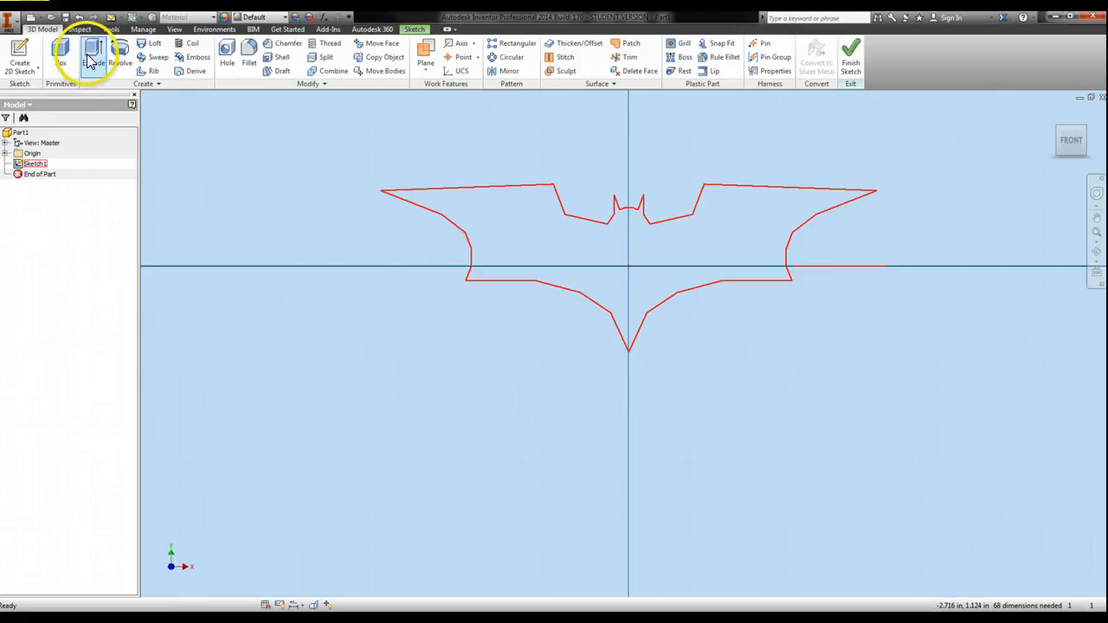
{"action": "left_click", "coordinate": [93, 54]}
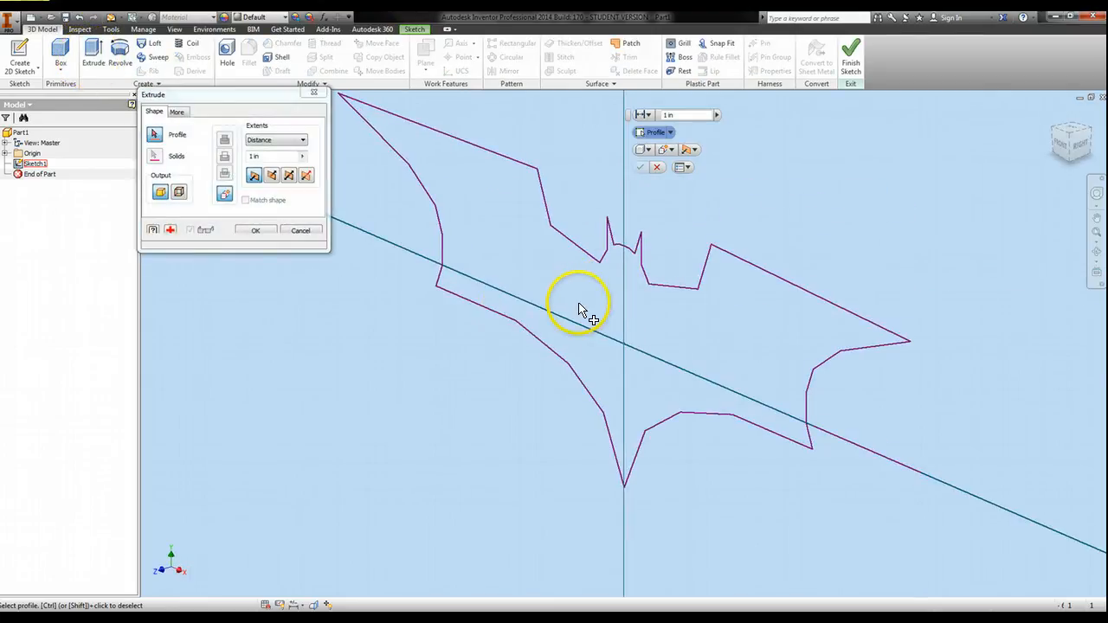
{"action": "left_click", "coordinate": [506, 311]}
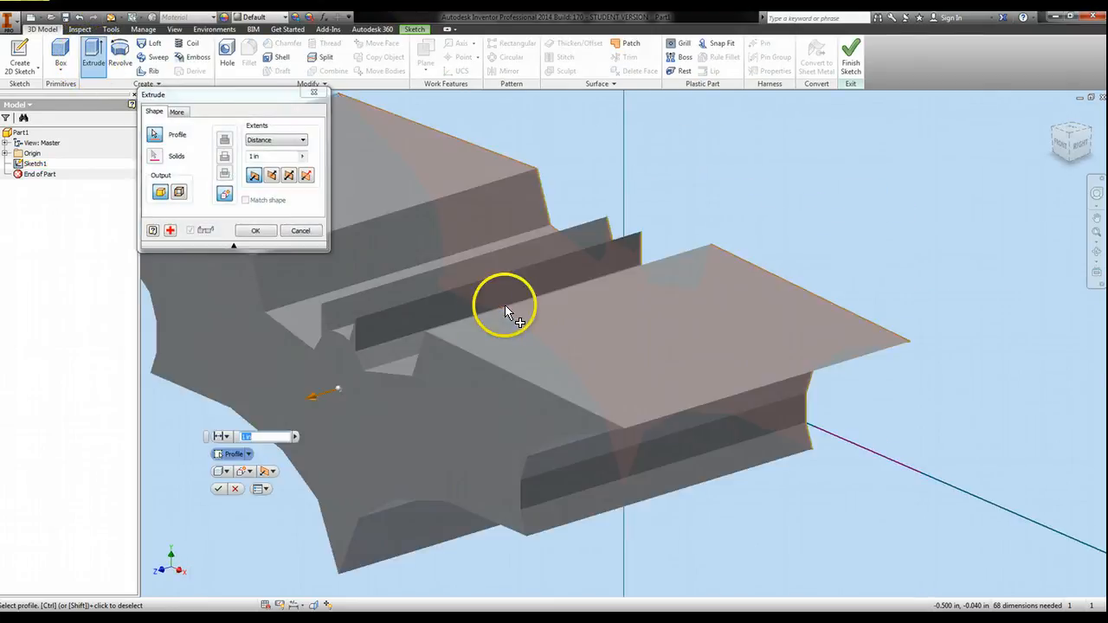
{"action": "mouse_move", "coordinate": [338, 161]}
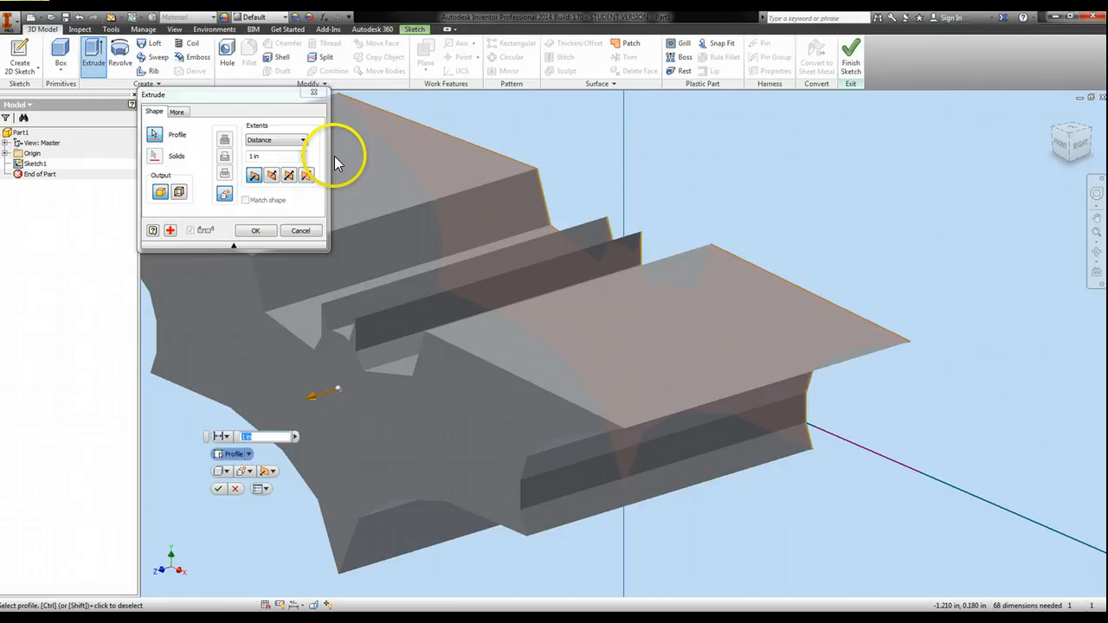
{"action": "type", "text": "2.5"}
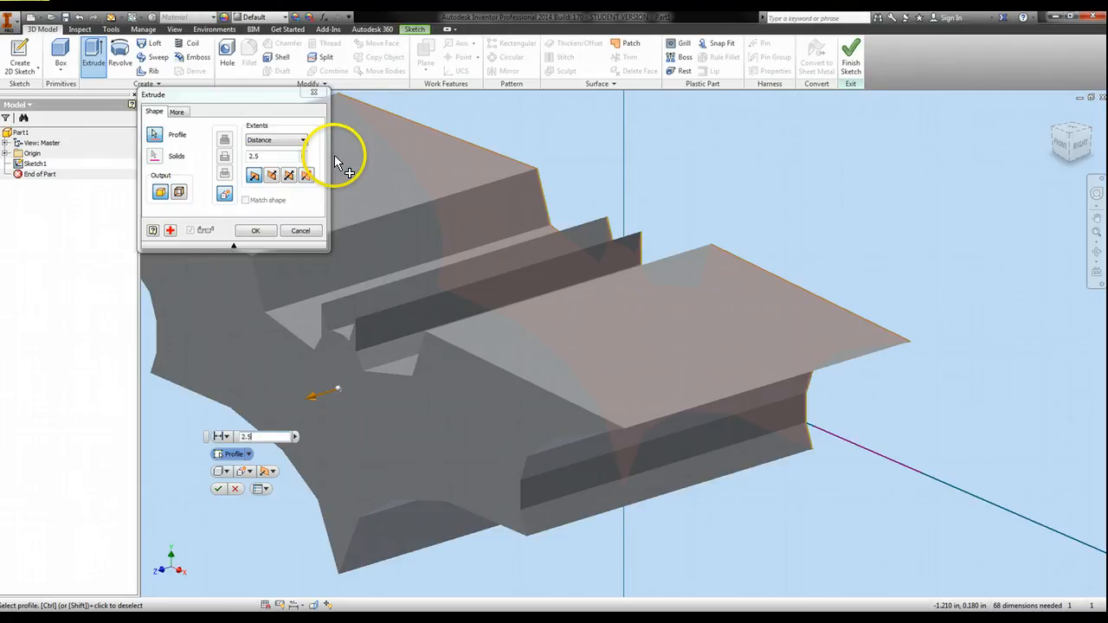
{"action": "left_click", "coordinate": [256, 230]}
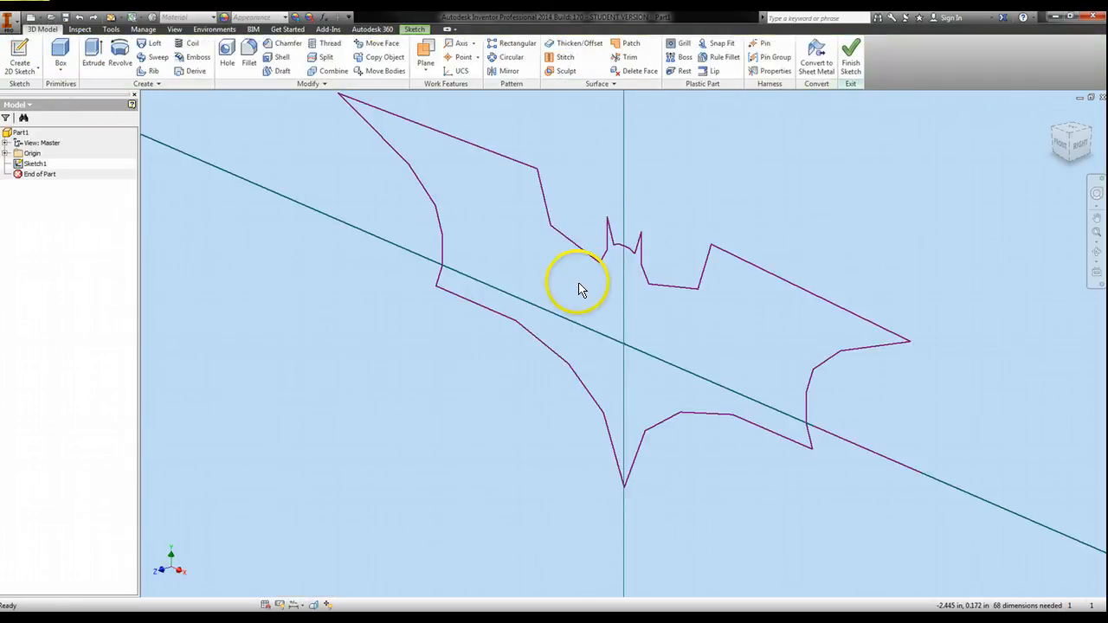
{"action": "left_click", "coordinate": [92, 56]}
{"action": "type", "text": ".1"}
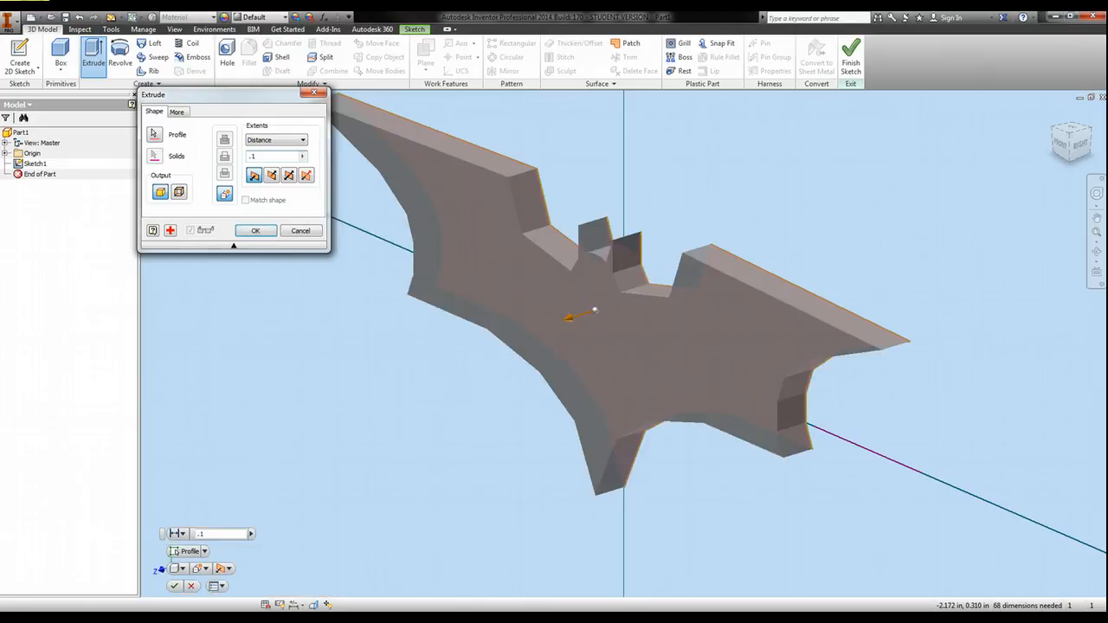
{"action": "left_click", "coordinate": [254, 230]}
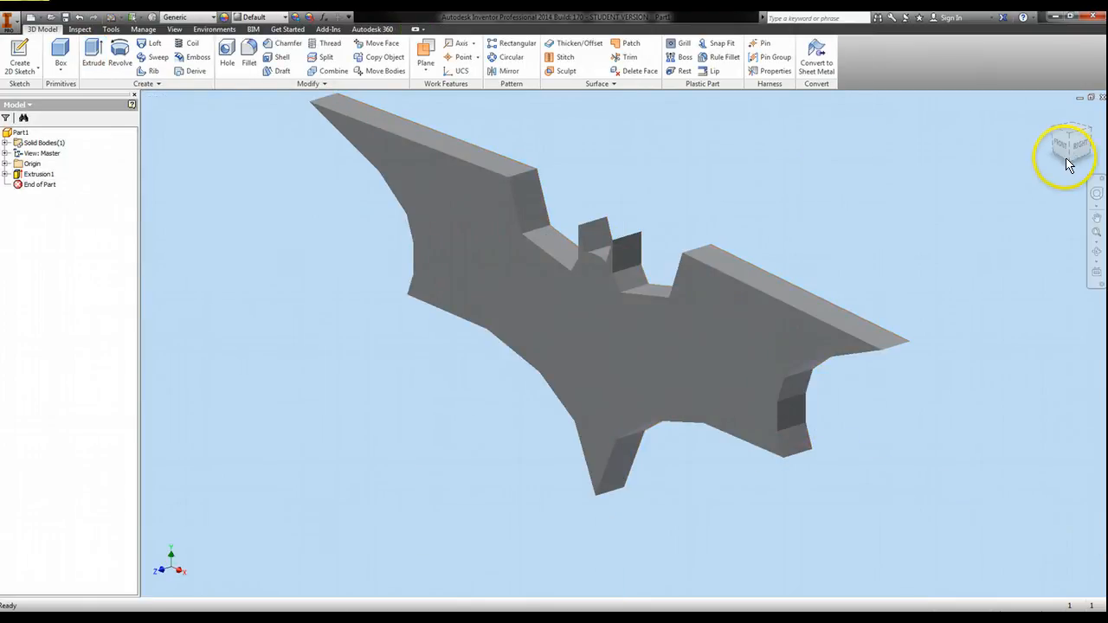
Switch to the front ViewCube view to see the grey Batarang's flat silhouette head-on.
{"action": "left_click", "coordinate": [1068, 156]}
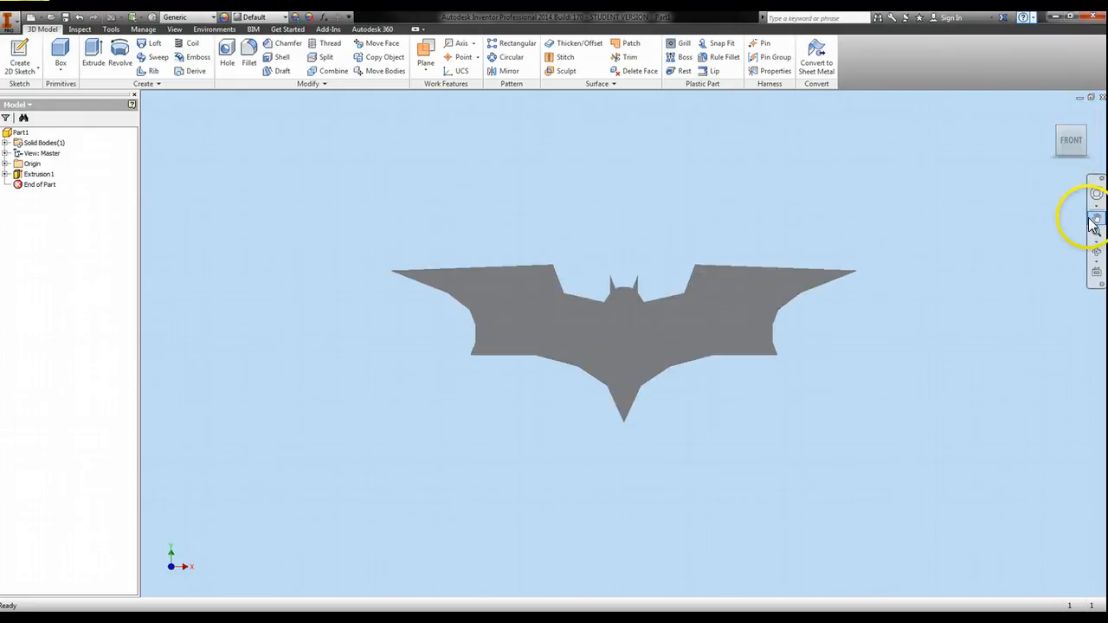
{"action": "mouse_move", "coordinate": [415, 205]}
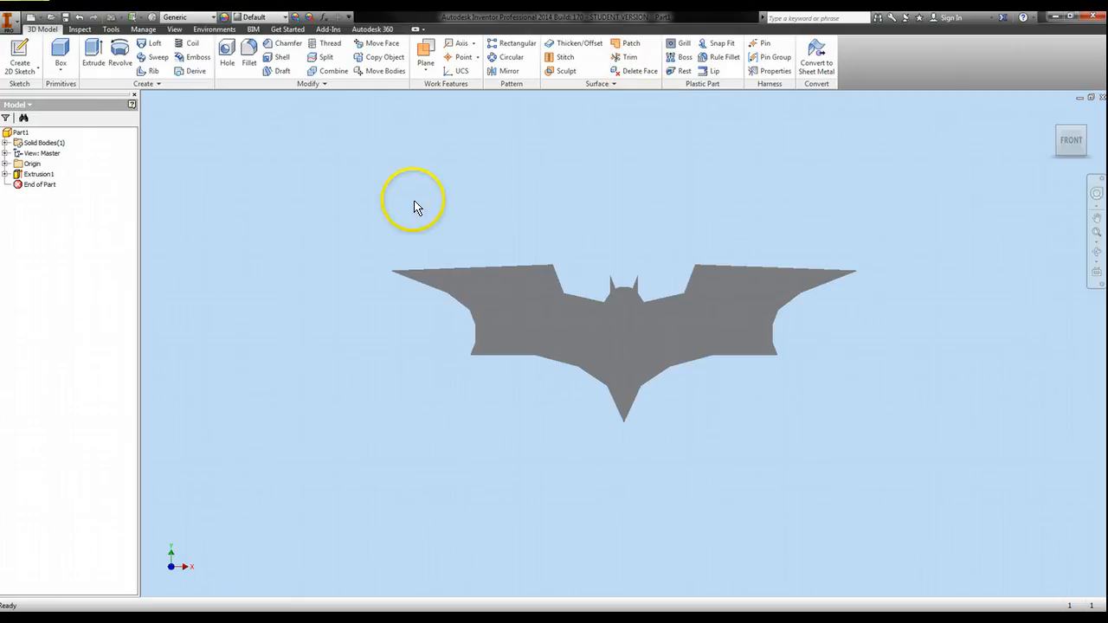
{"action": "mouse_move", "coordinate": [933, 241]}
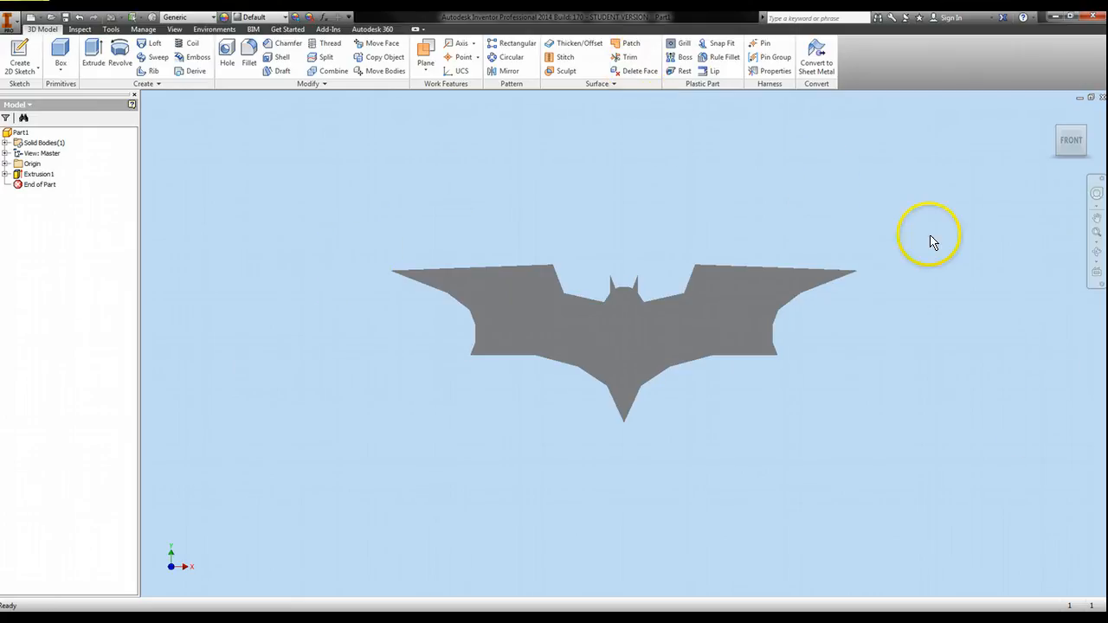
{"action": "mouse_move", "coordinate": [570, 215]}
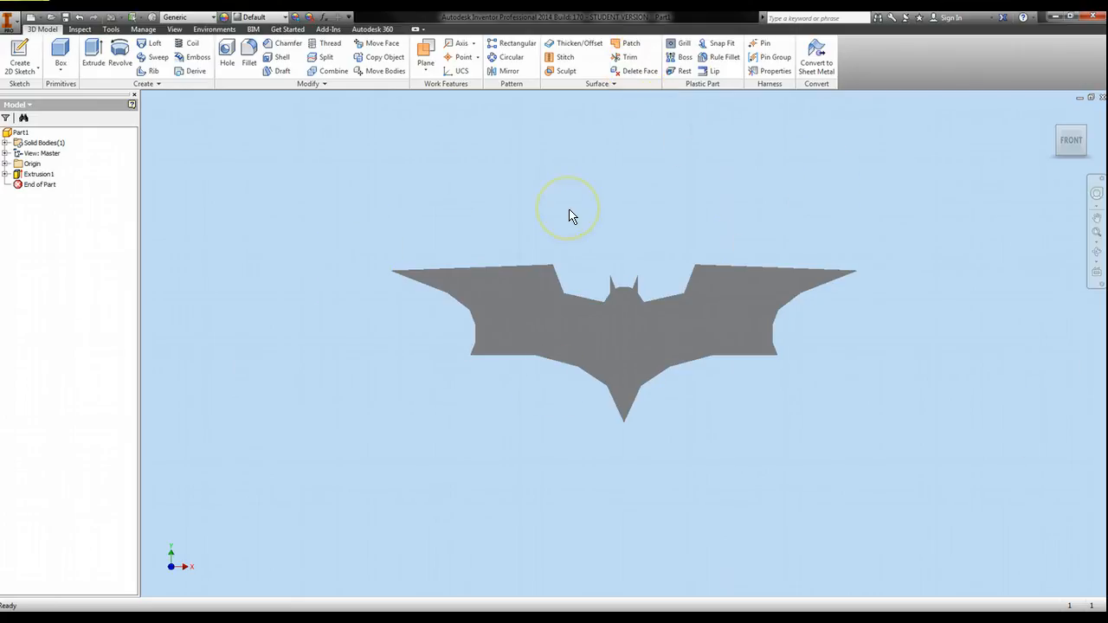